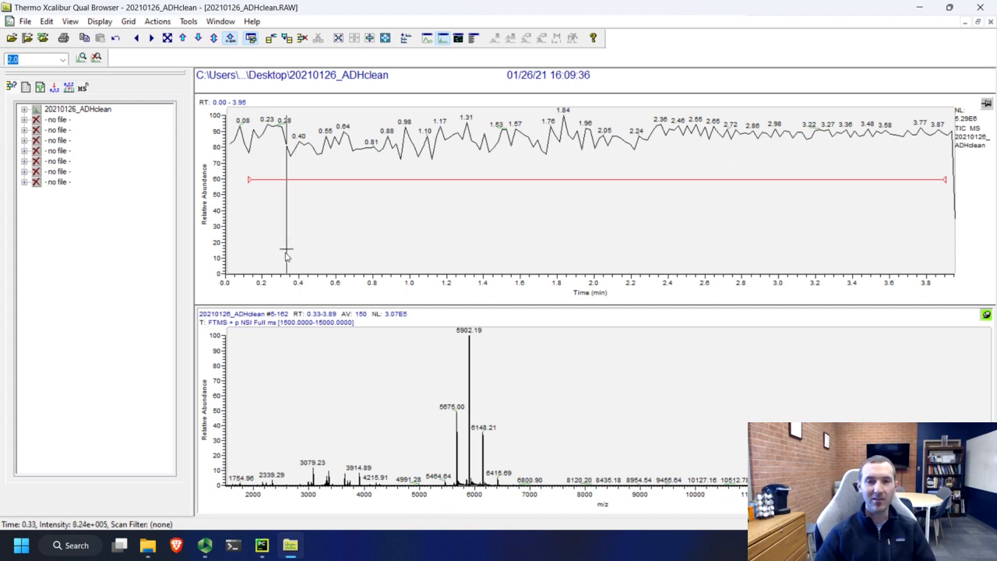
pyautogui.moveTo(344, 343)
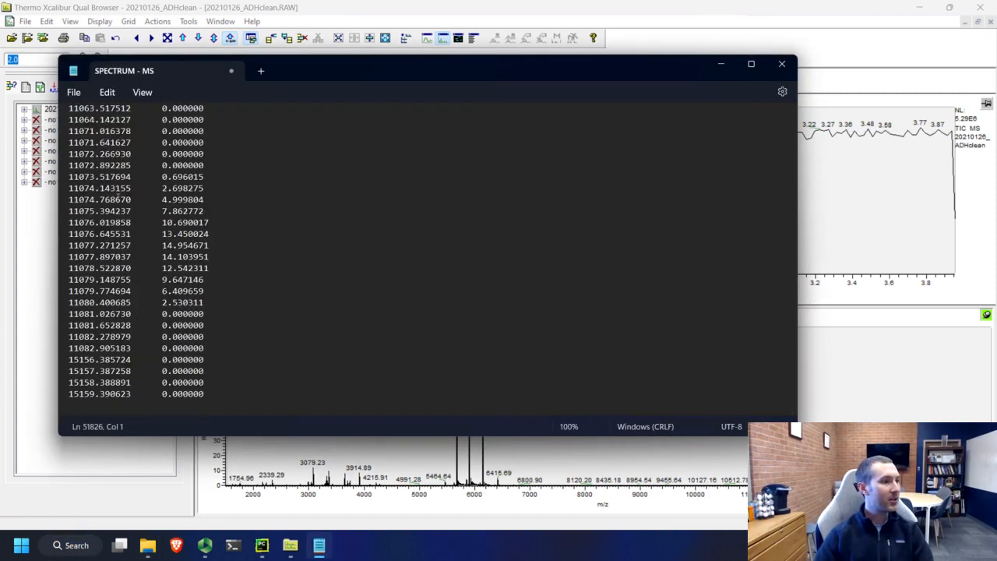
# - Save the spectrum listing to the Desktop as SPECTRUM - MS.txt via Save As
pyautogui.click(75, 92)
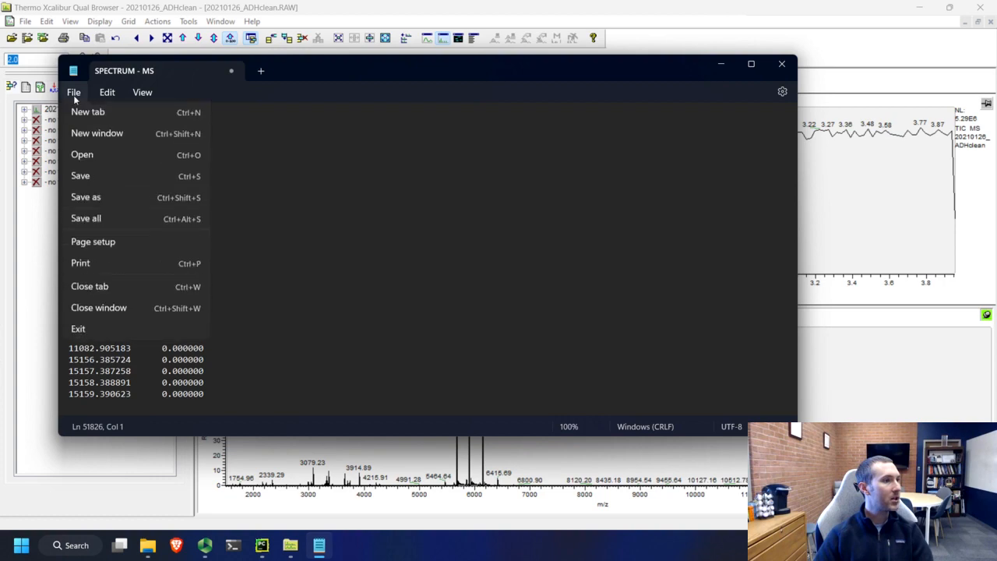
pyautogui.click(86, 197)
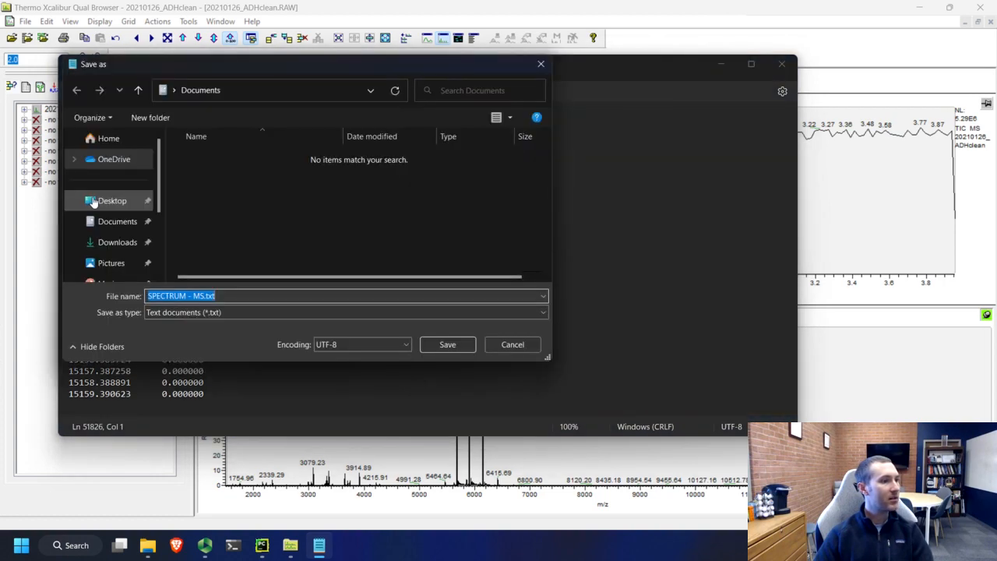
pyautogui.click(112, 199)
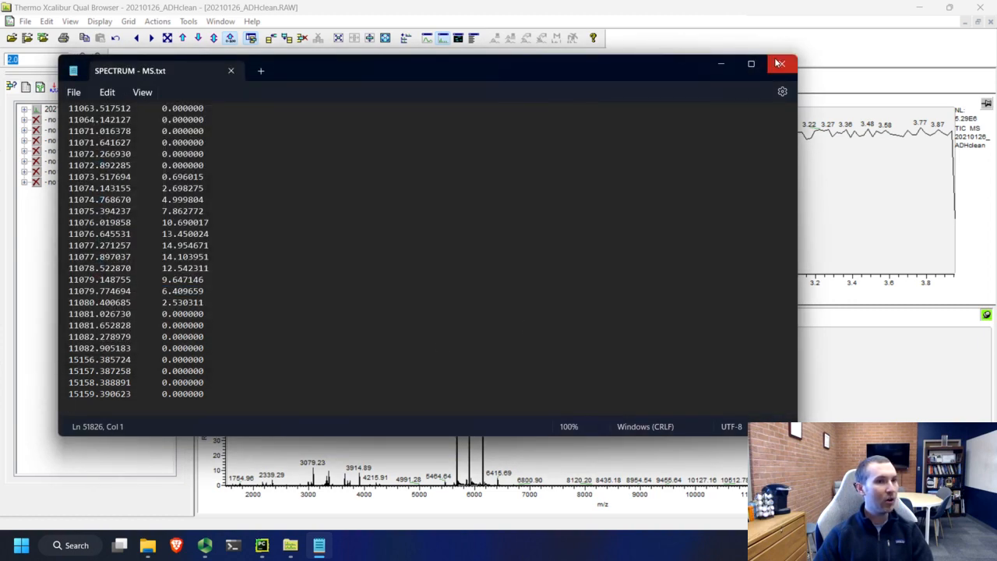
pyautogui.click(782, 62)
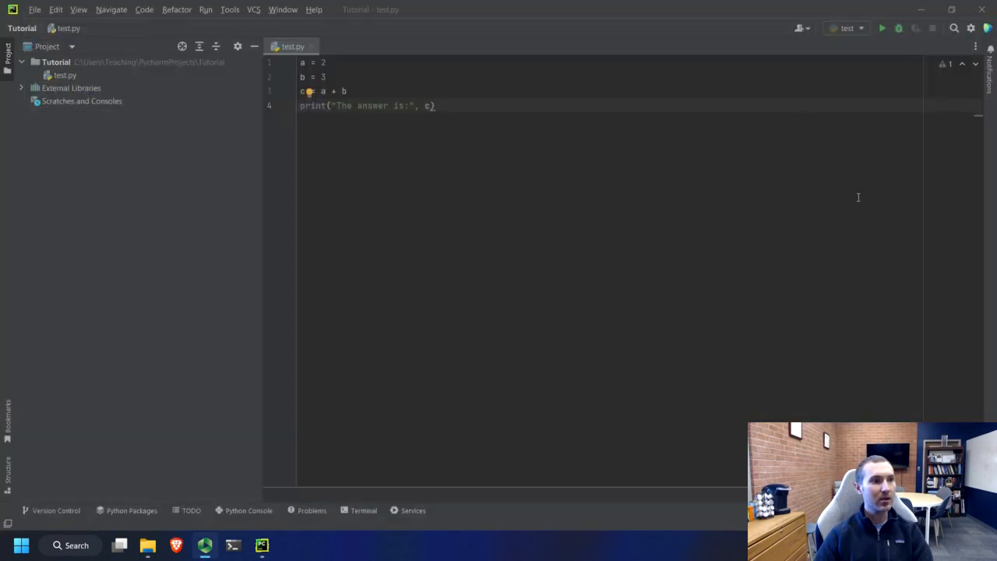
# - Create a new Python file FilePlotter in the Tutorial project and reach the spectrum file's options
pyautogui.click(47, 59)
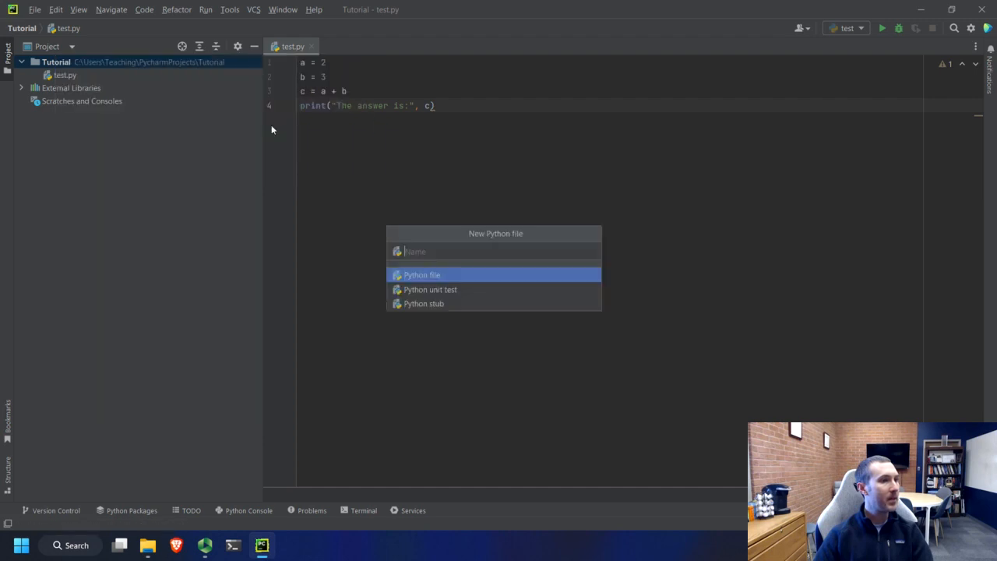
pyautogui.write('Fil')
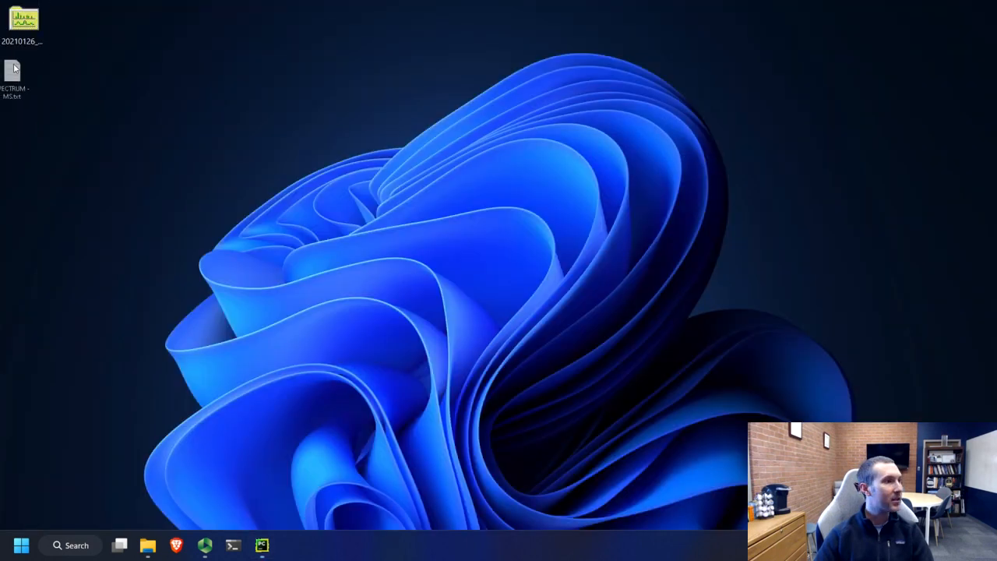
pyautogui.rightClick(17, 75)
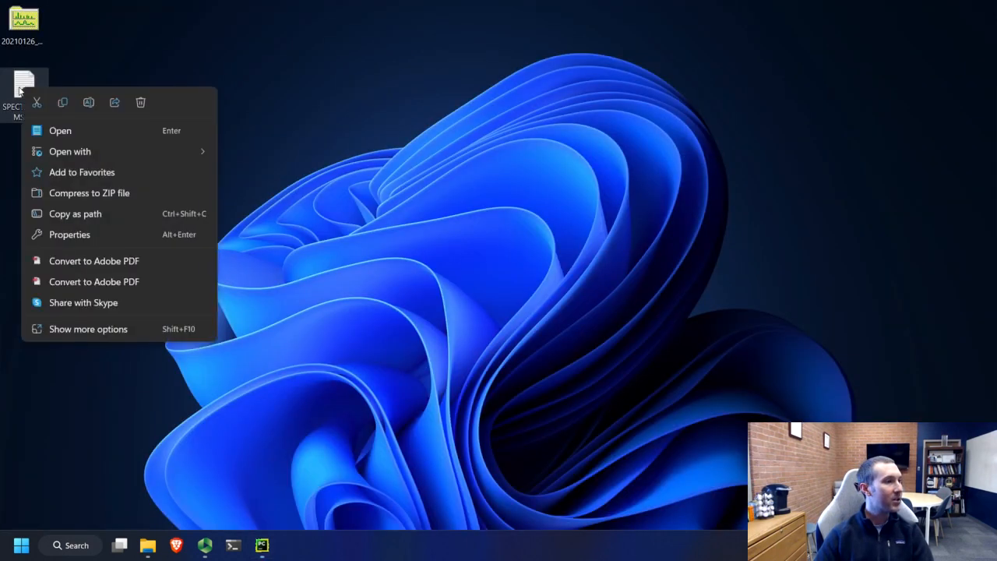
pyautogui.moveTo(62, 214)
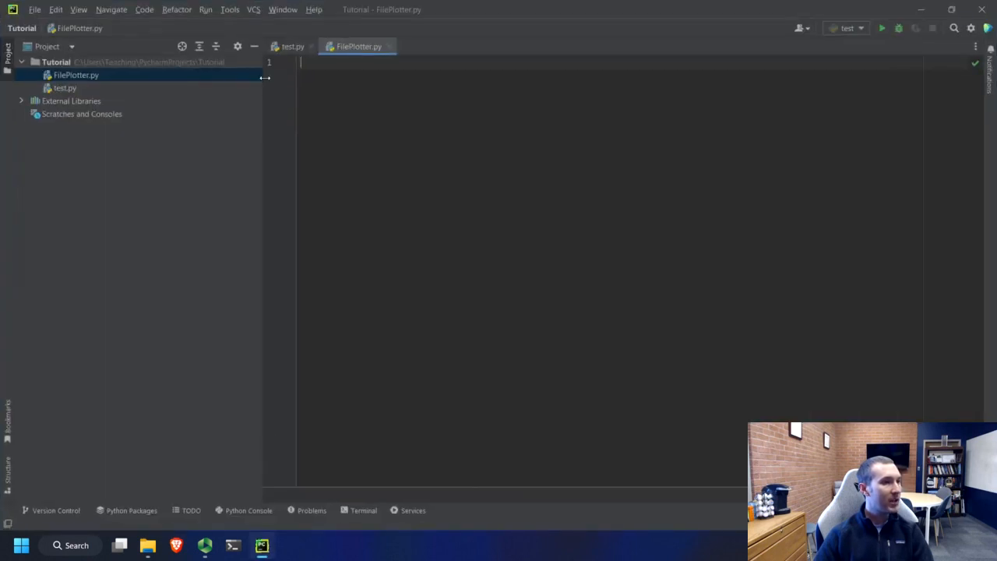
# - Define path = "C:\Users\Teaching\Desktop\SPECTRUM - MS.txt" in FilePlotter.py
pyautogui.write('path =')
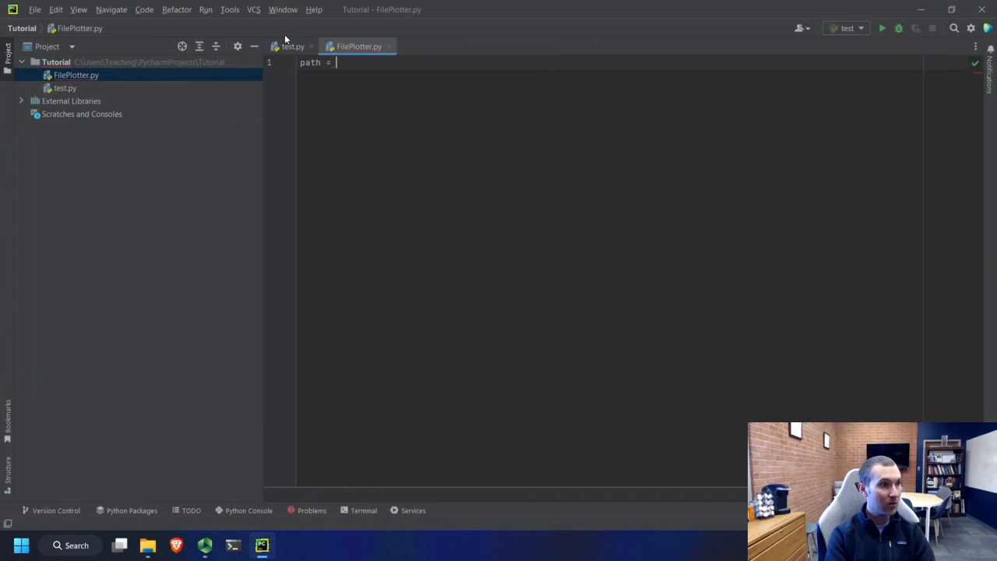
pyautogui.write('"C:\\Users\\Teaching\\Desktop\\SPECTRUM - MS.txt"')
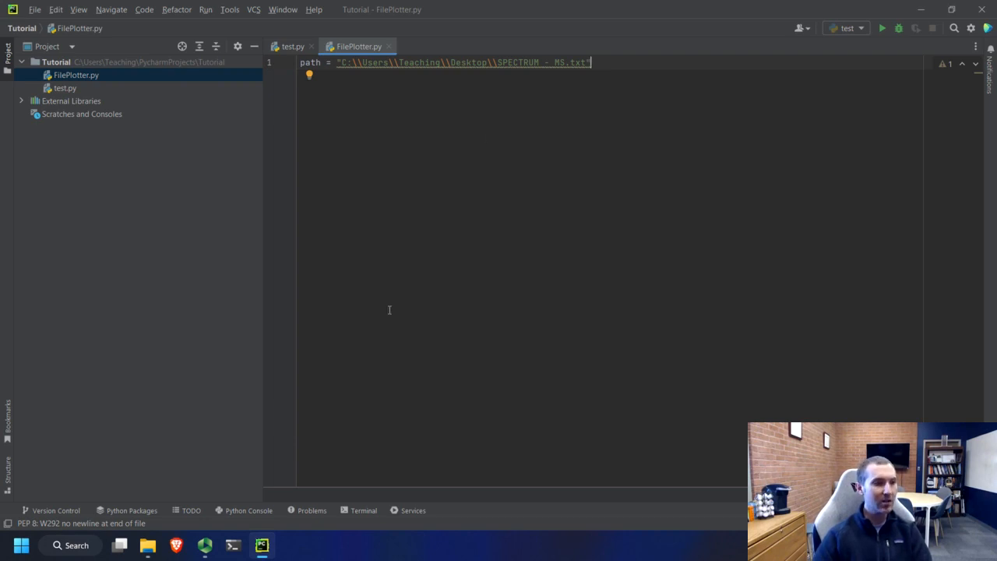
pyautogui.moveTo(361, 457)
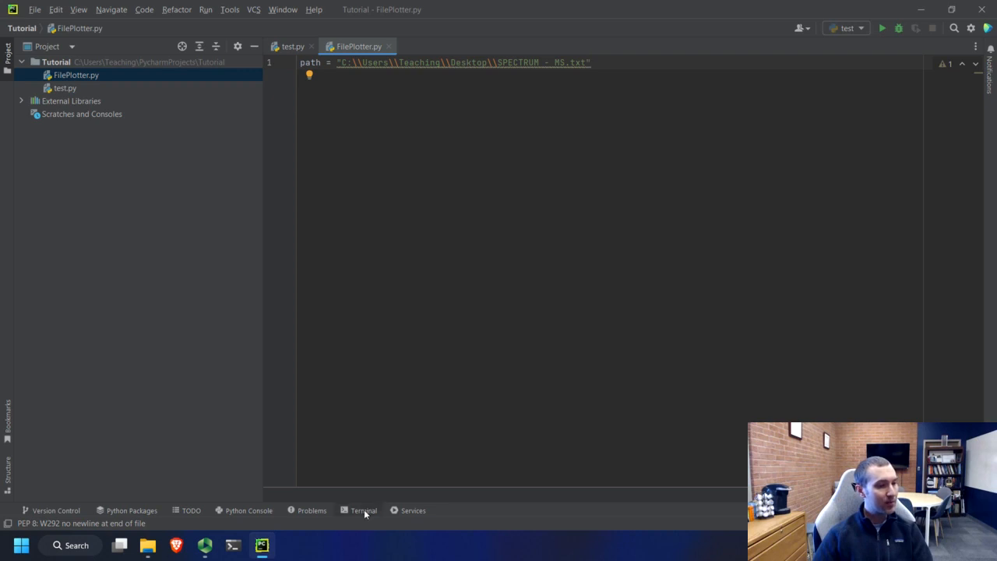
# - Check pip in the terminal and abandon a half-typed pip install numpy command
pyautogui.click(363, 512)
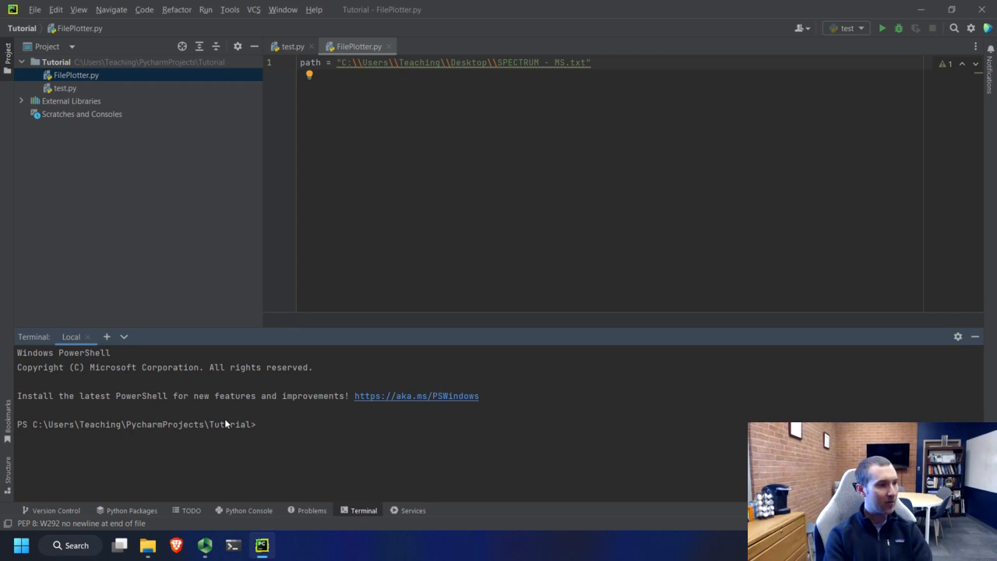
pyautogui.write('where pip')
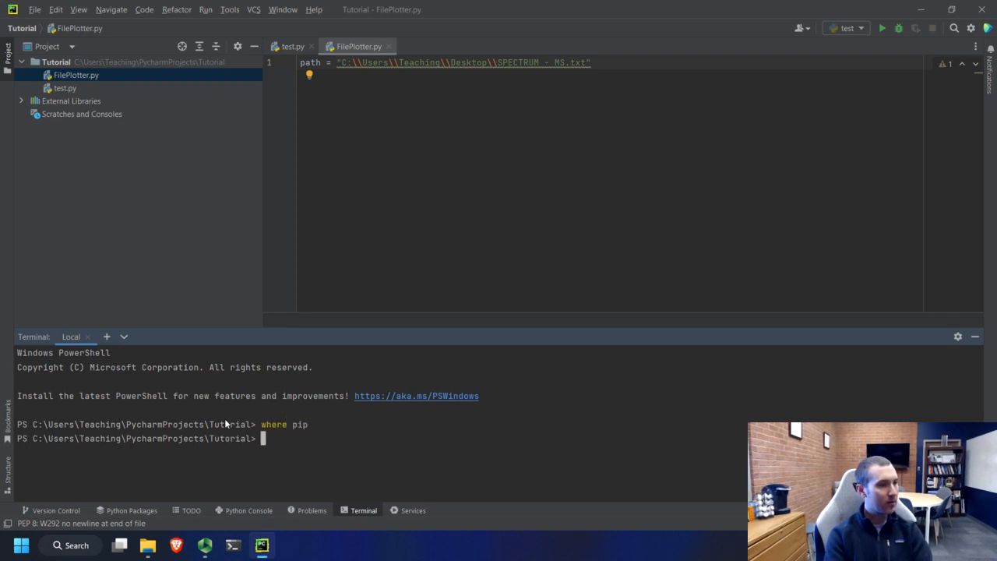
pyautogui.moveTo(215, 483)
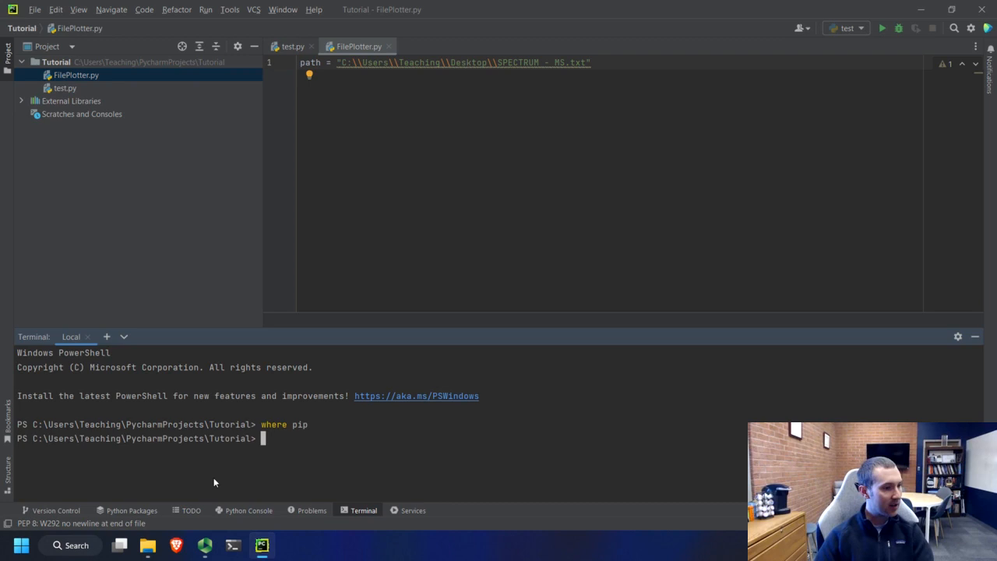
pyautogui.moveTo(112, 511)
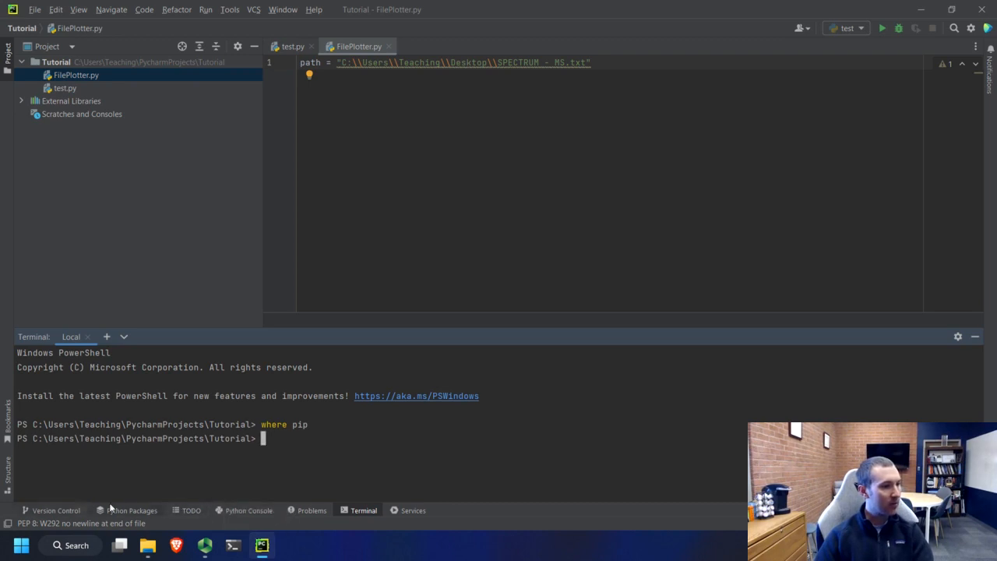
pyautogui.click(131, 511)
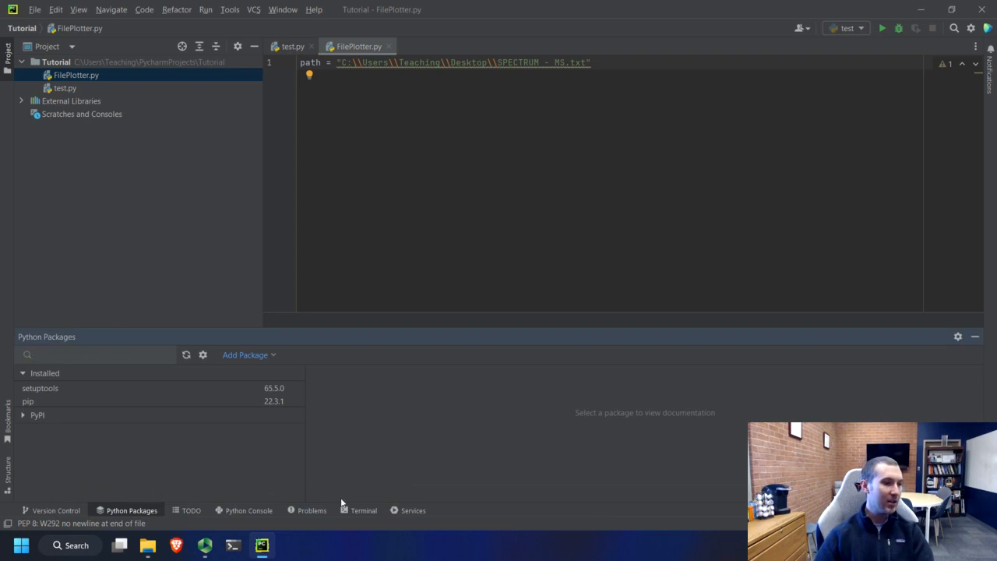
pyautogui.moveTo(350, 508)
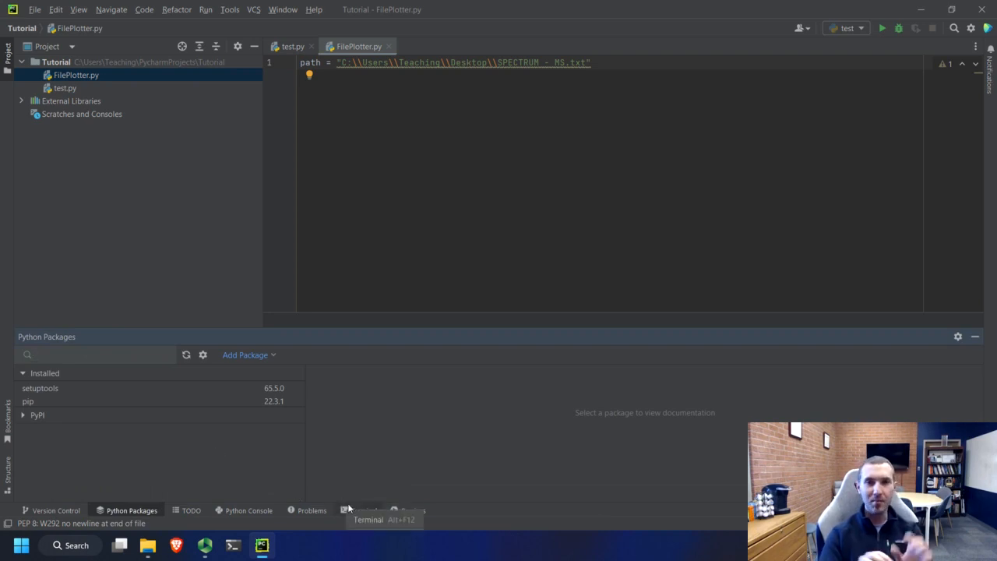
pyautogui.click(360, 511)
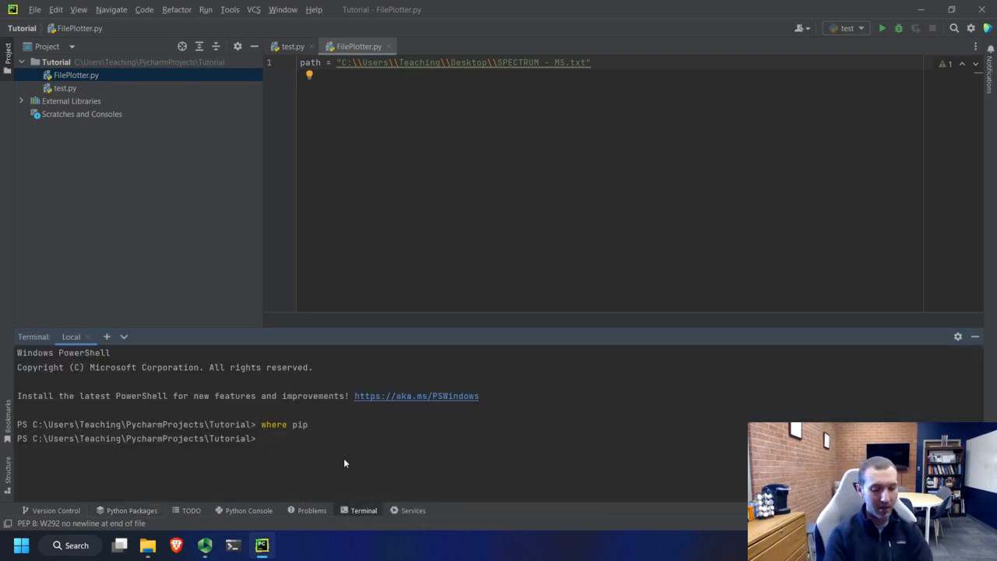
pyautogui.write('pip install numpy')
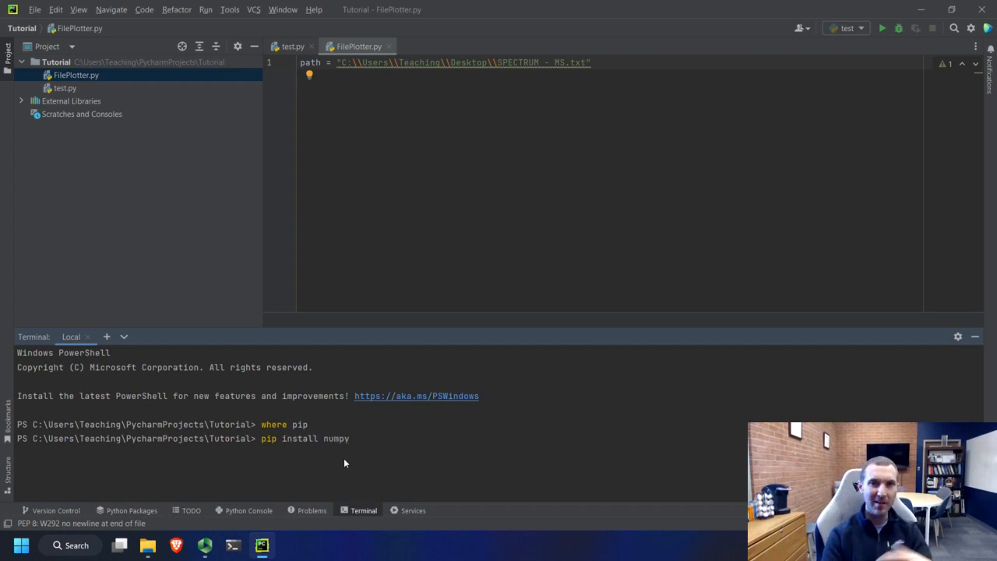
pyautogui.press('BackSpace')
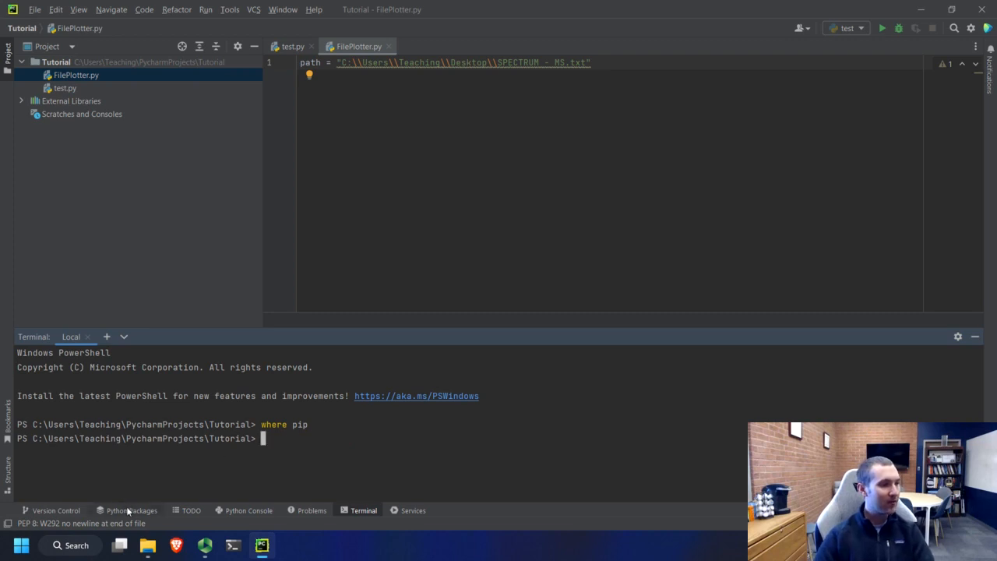
# - Install numpy from the Python Packages tool window search results
pyautogui.click(134, 511)
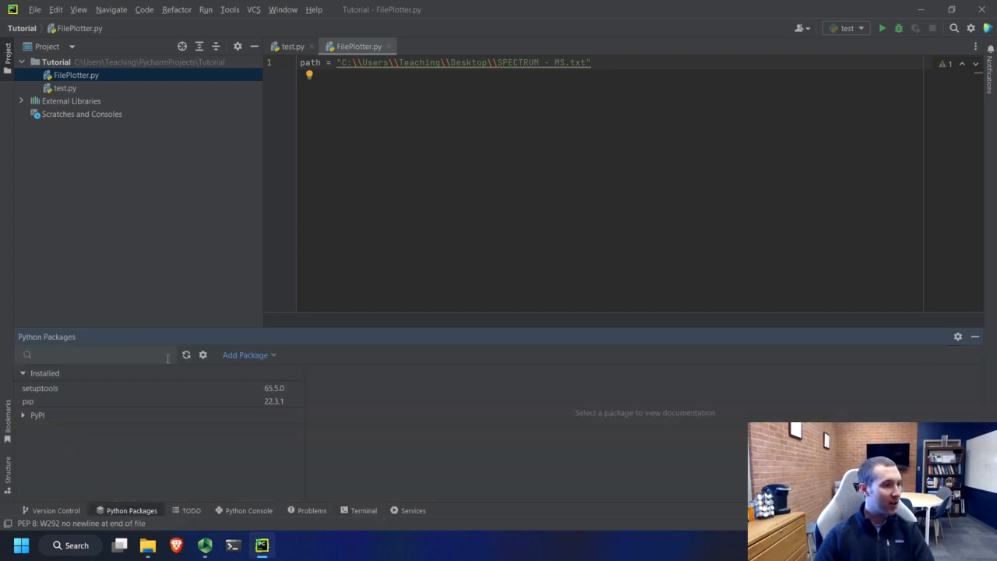
pyautogui.click(247, 355)
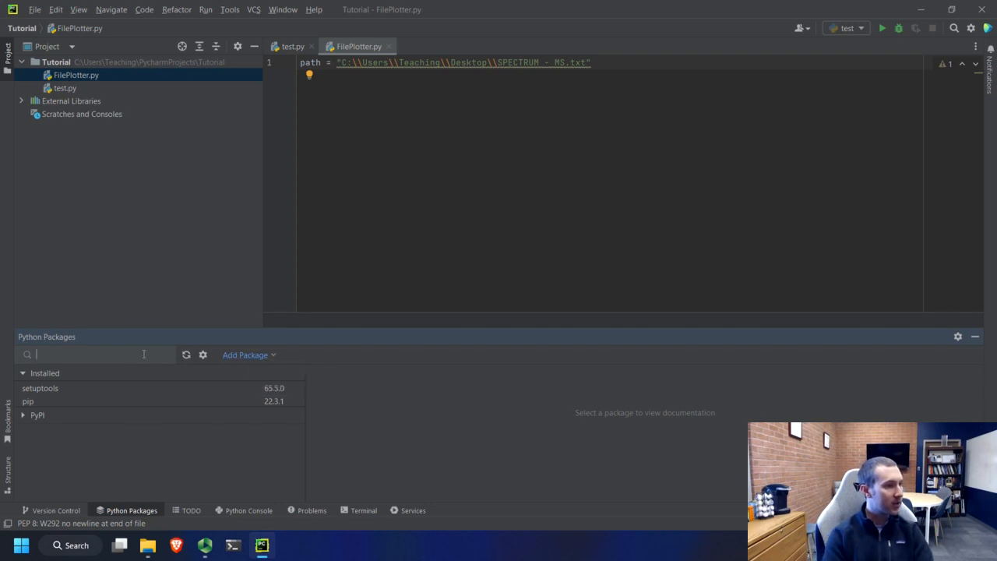
pyautogui.write('n')
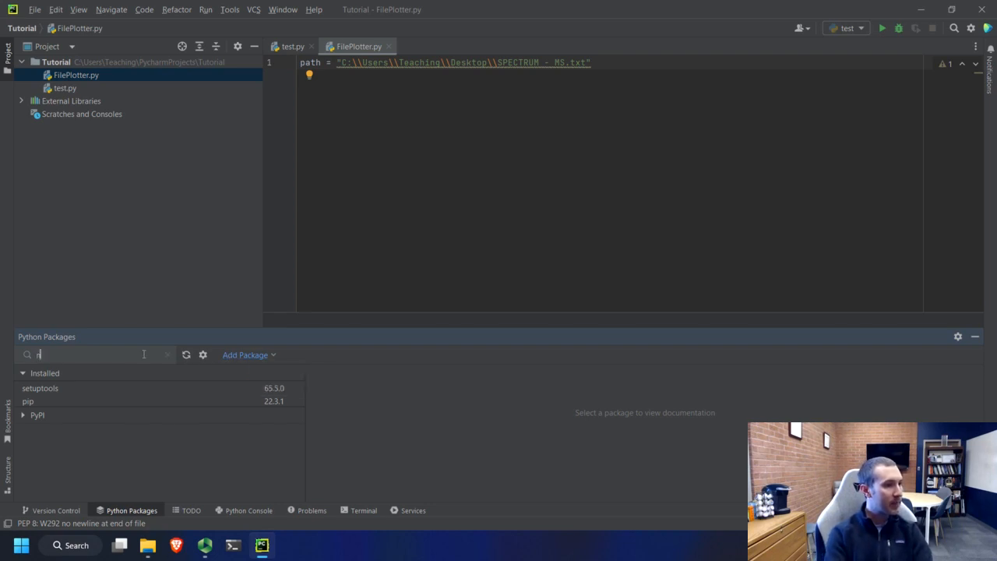
pyautogui.write('numpy')
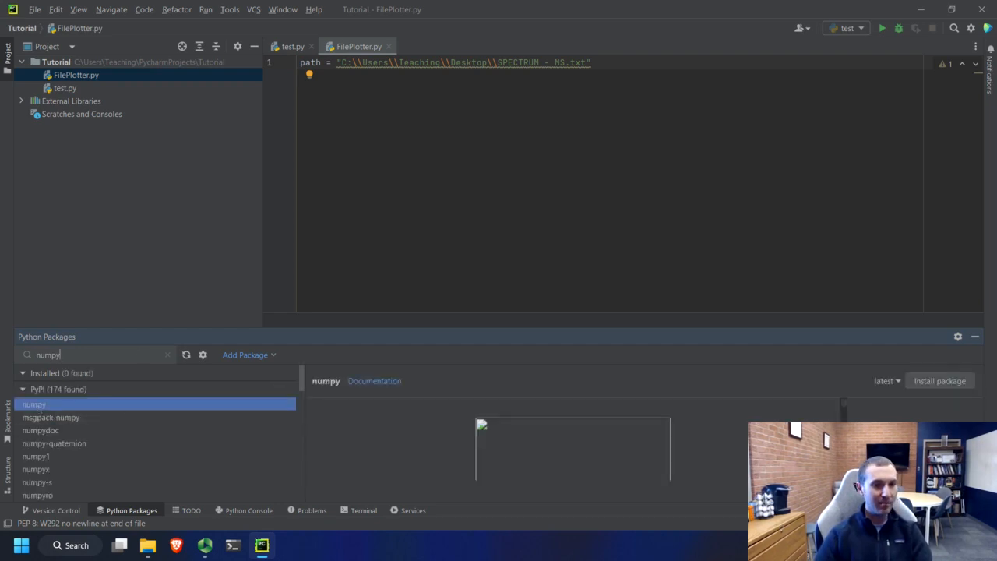
pyautogui.click(942, 380)
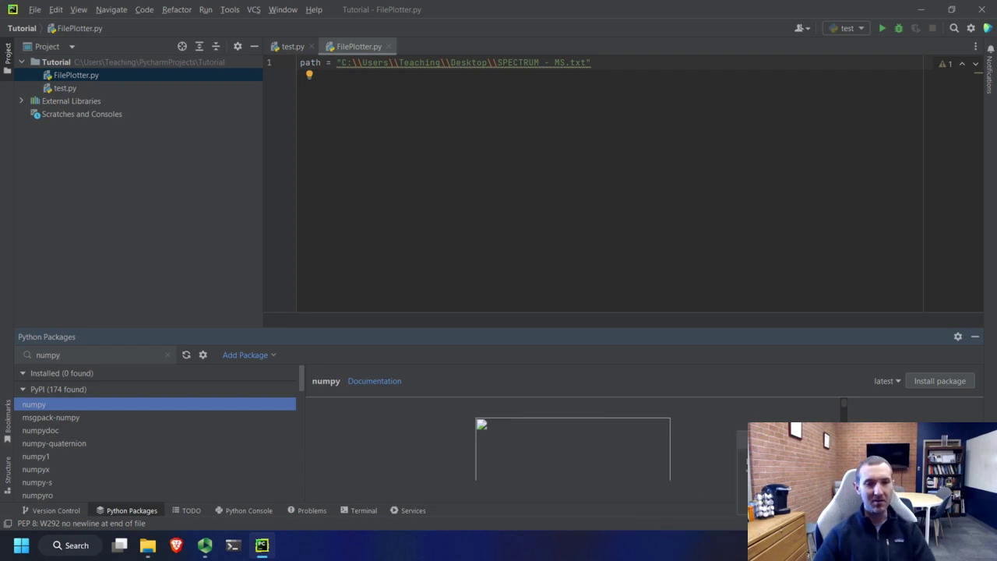
pyautogui.moveTo(602, 216)
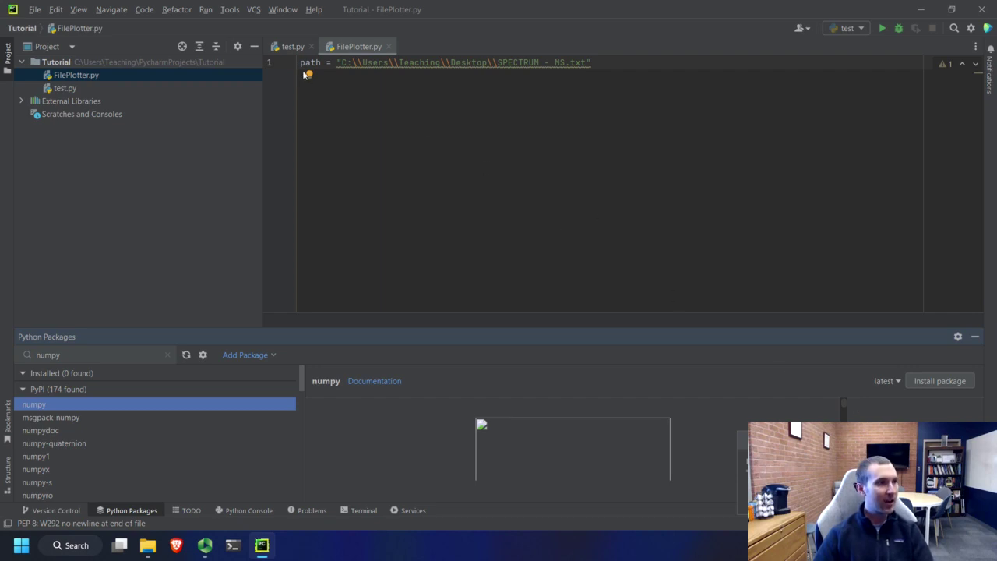
pyautogui.click(941, 381)
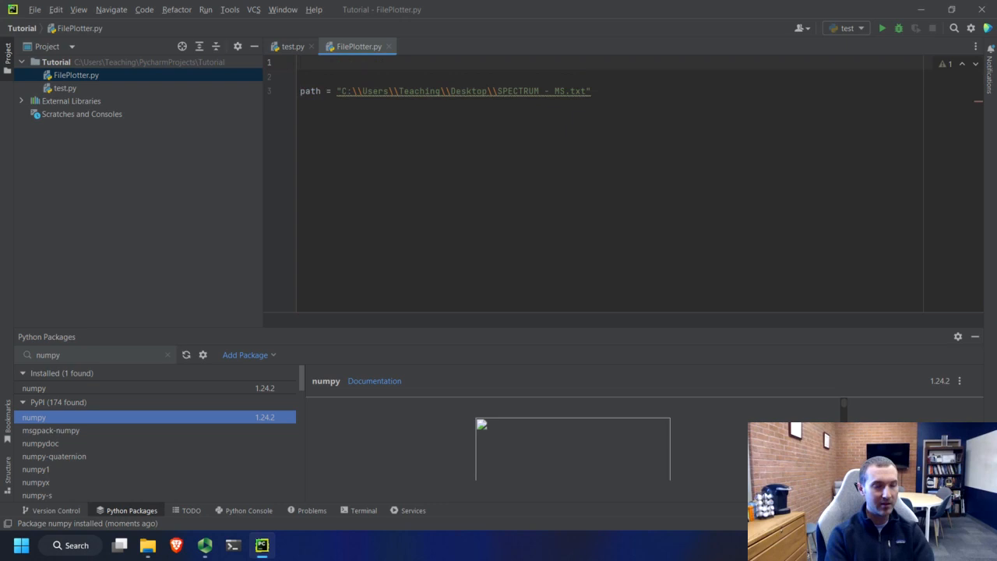
# - Add import numpy as np at the top of the script
pyautogui.write('import')
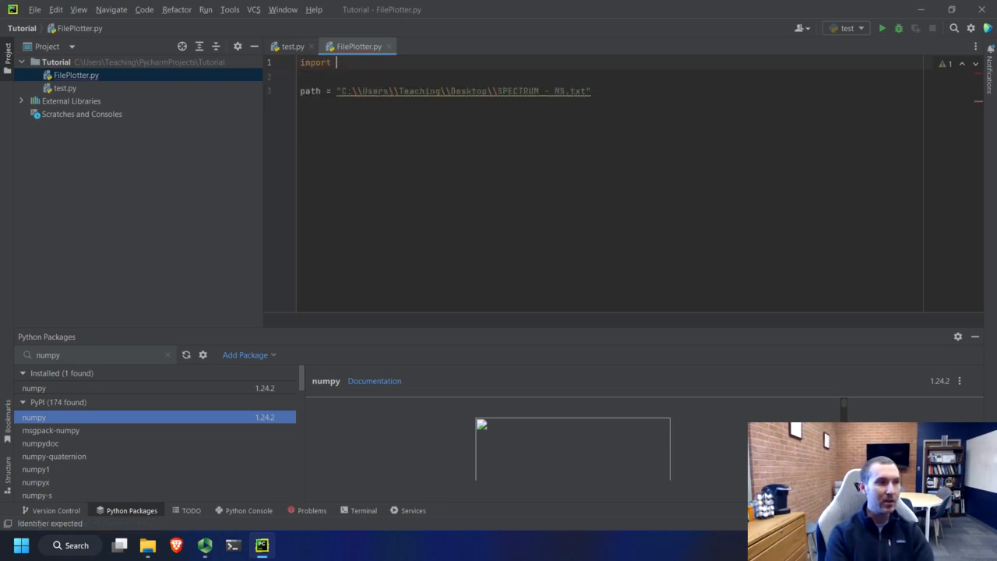
pyautogui.write('numpy')
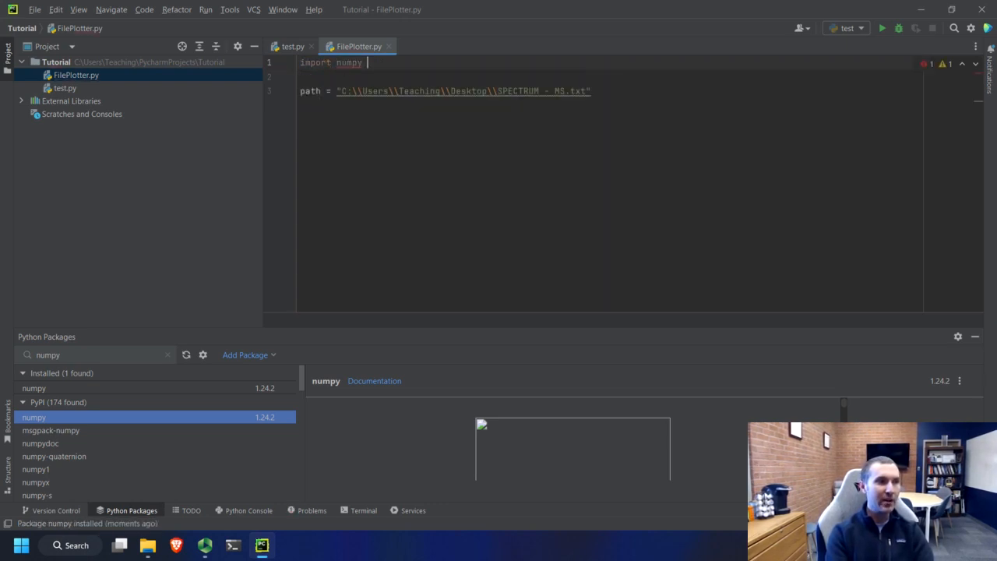
pyautogui.write('as np')
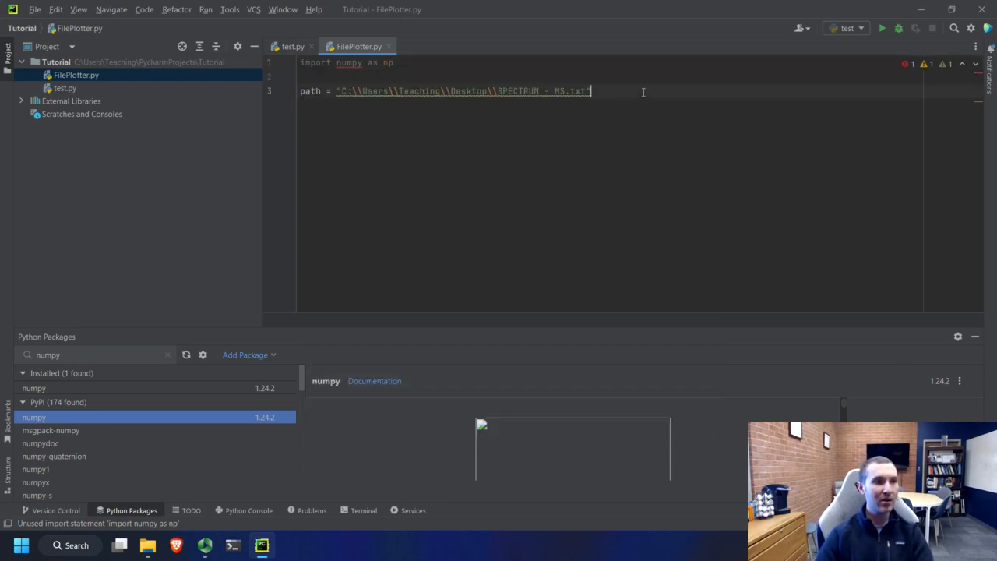
# - Add data = np.loadtxt(path) and run the script, hitting a ValueError on the header
pyautogui.press('Enter')
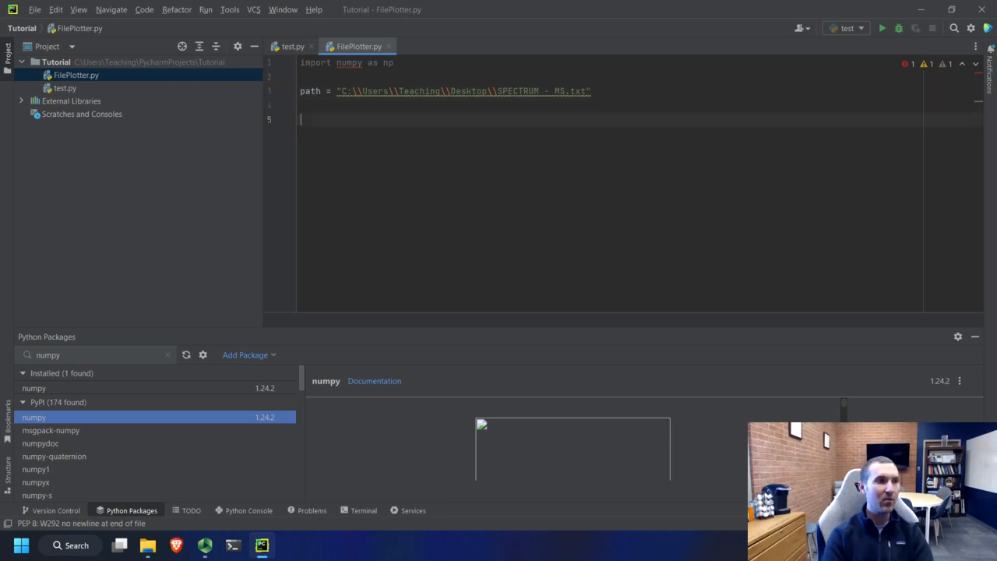
pyautogui.write('data = np')
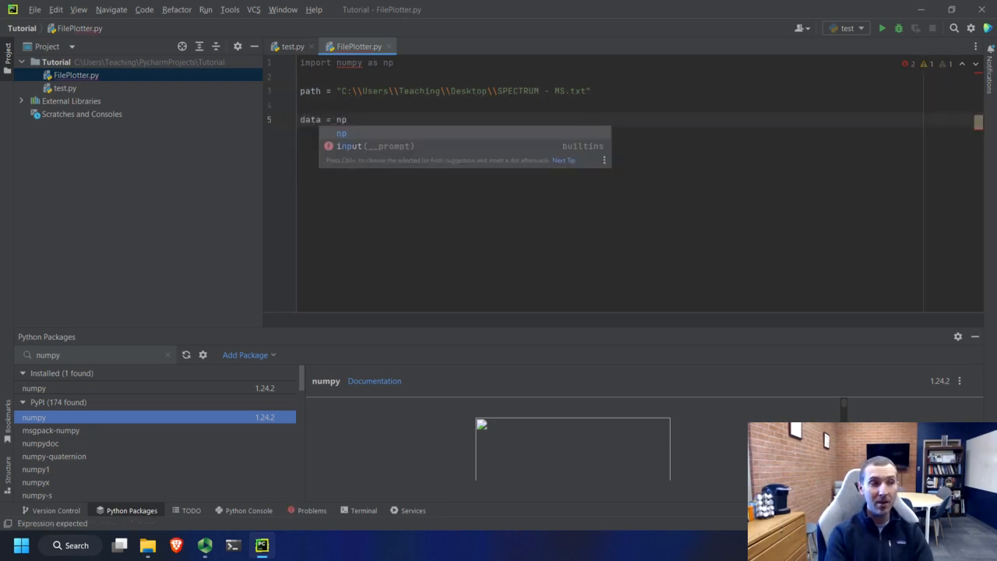
pyautogui.write('.')
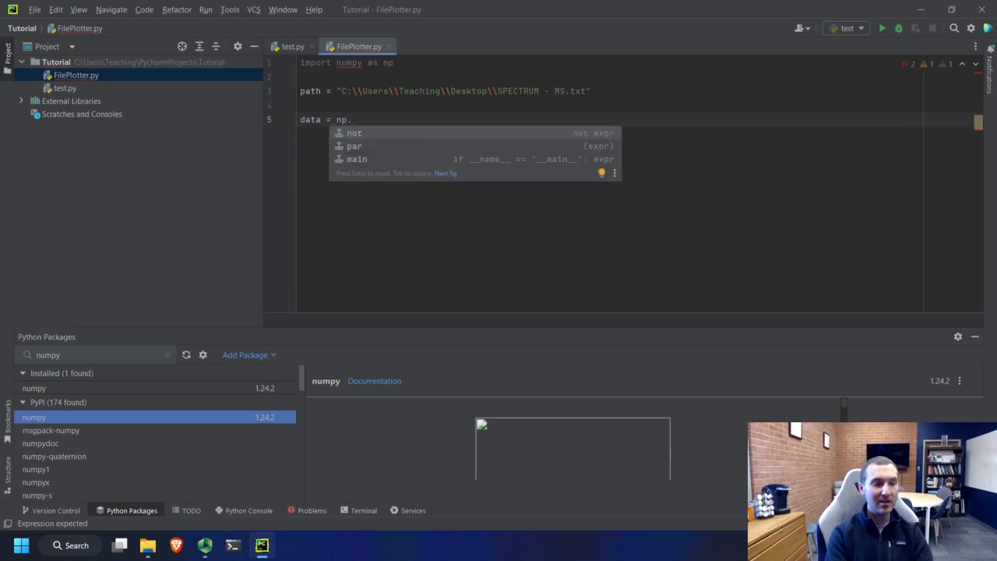
pyautogui.write('loadte')
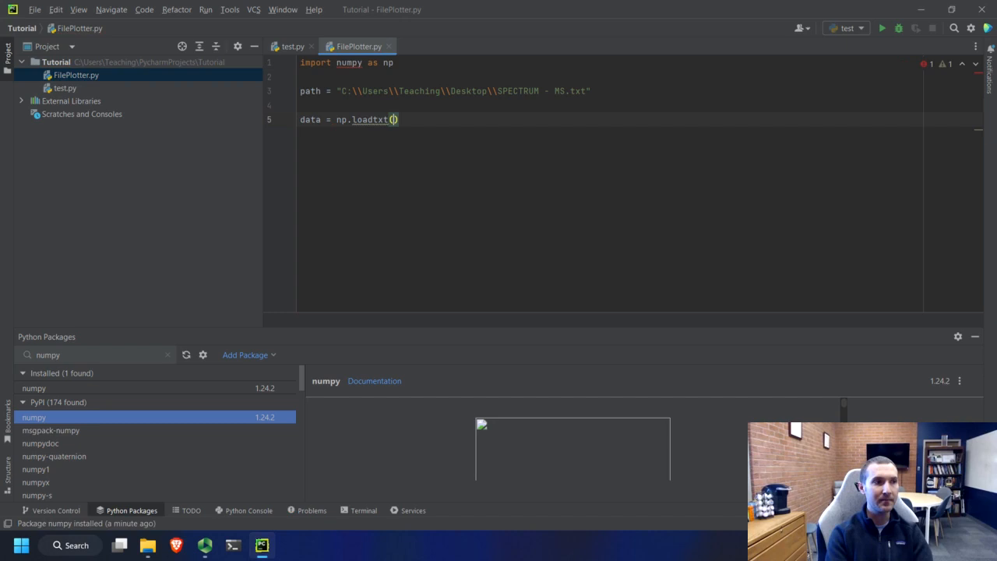
pyautogui.write('p')
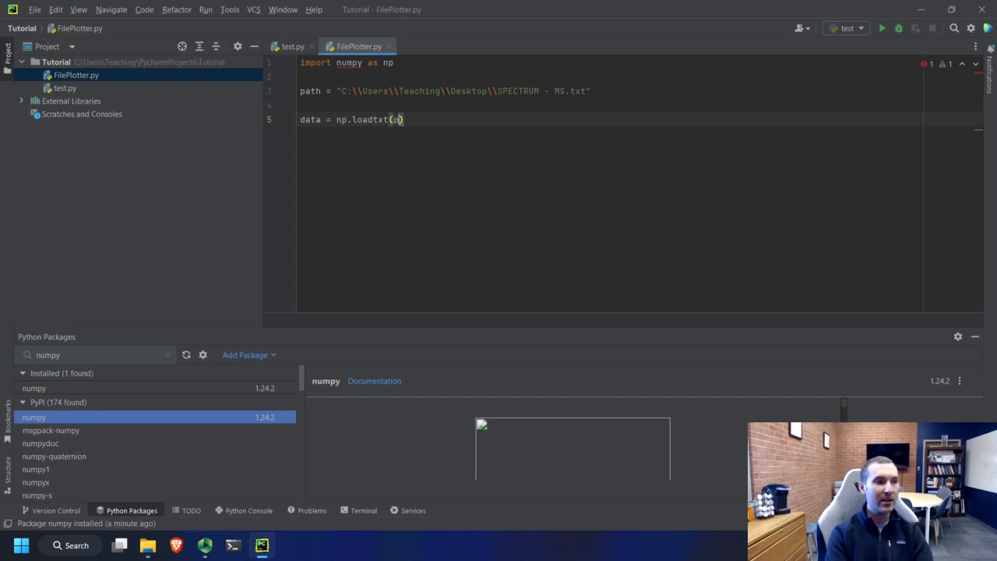
pyautogui.write('ath')
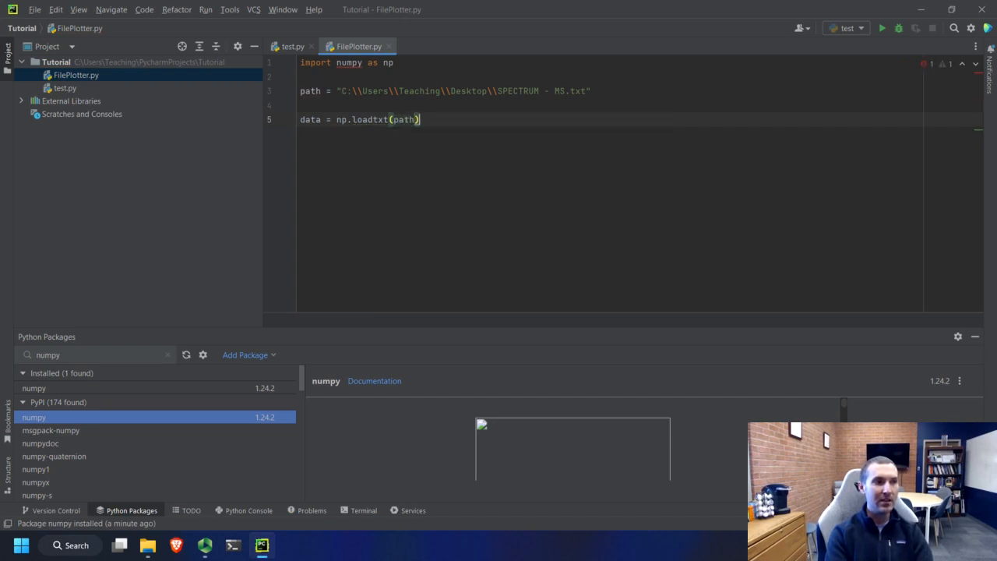
pyautogui.press('Enter')
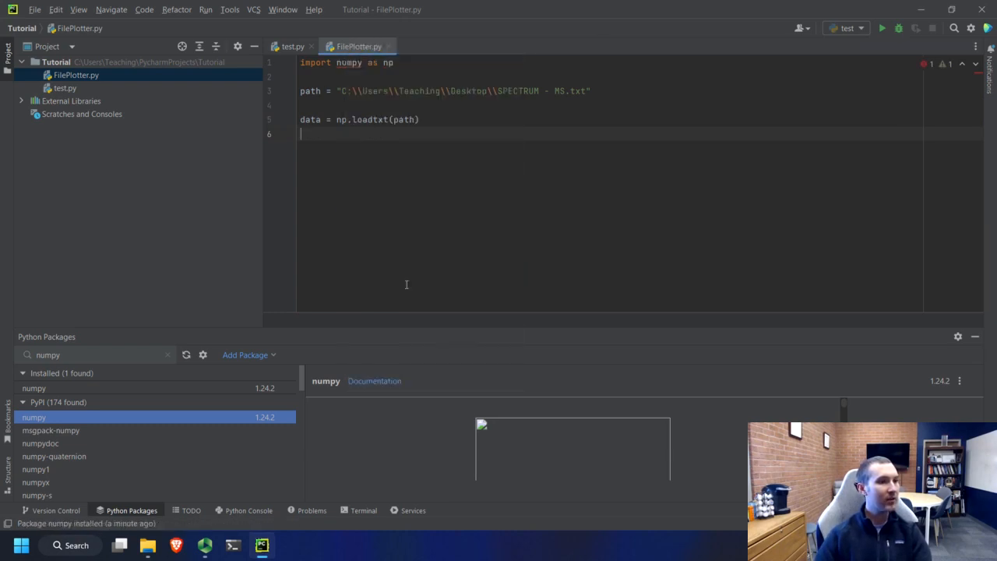
pyautogui.click(882, 28)
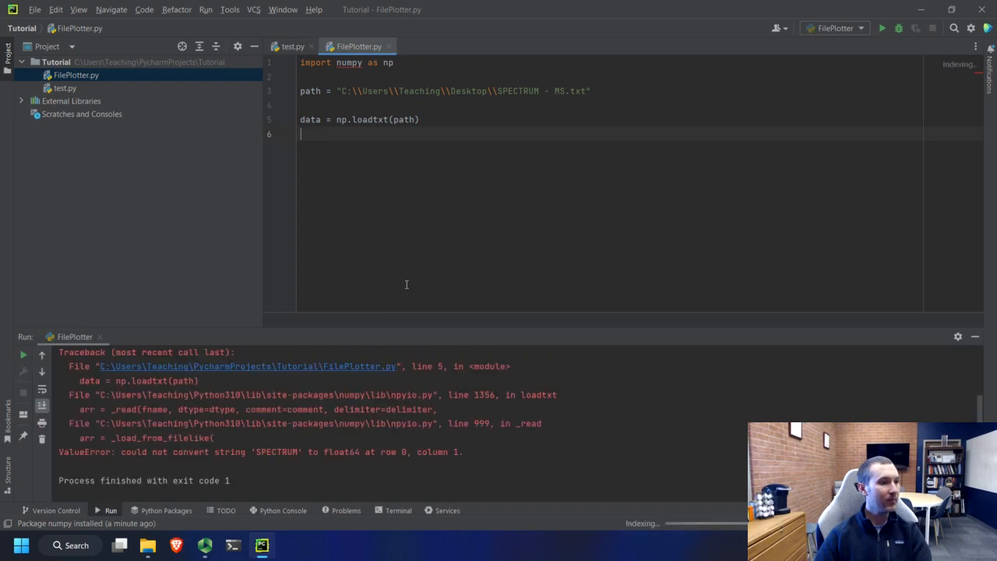
pyautogui.moveTo(221, 442)
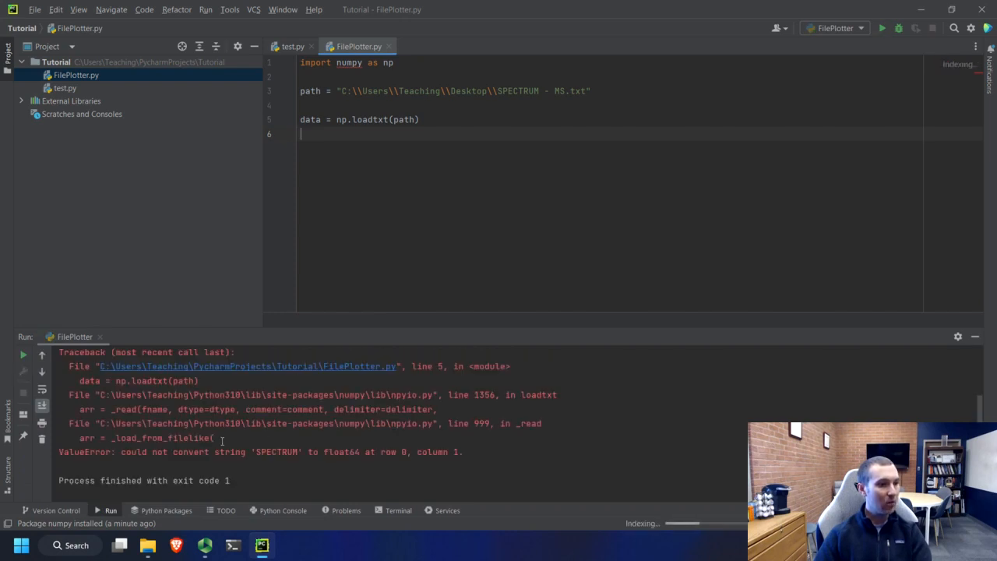
pyautogui.moveTo(204, 452)
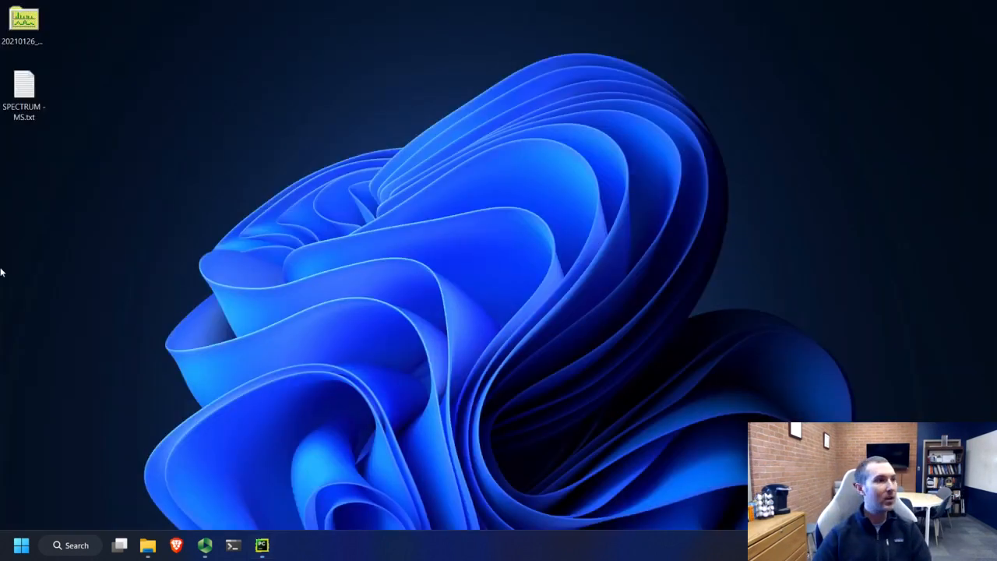
# - Open SPECTRUM - MS.txt in Notepad and highlight its eight header lines above the data
pyautogui.doubleClick(25, 84)
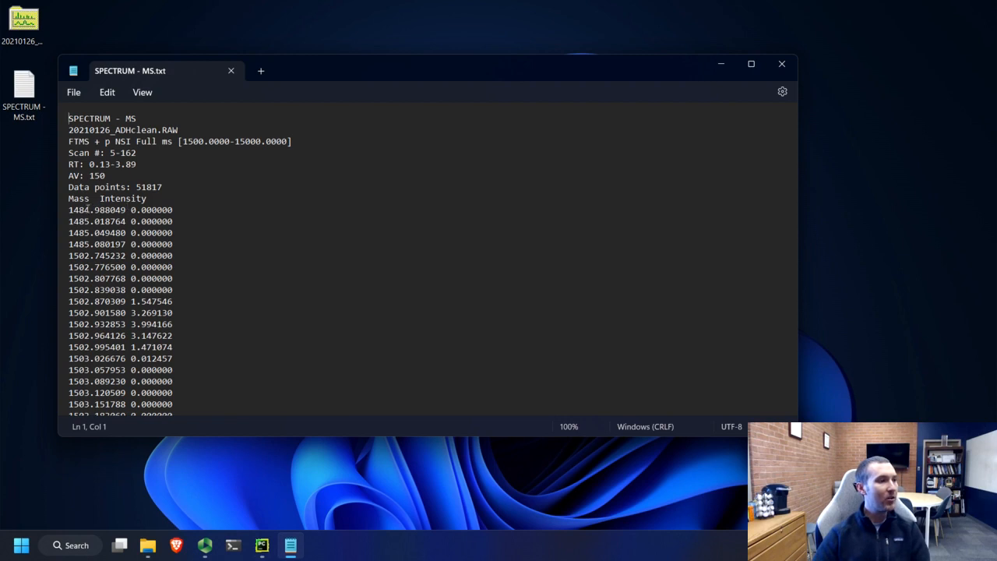
pyautogui.moveTo(68, 118); pyautogui.dragTo(147, 198)
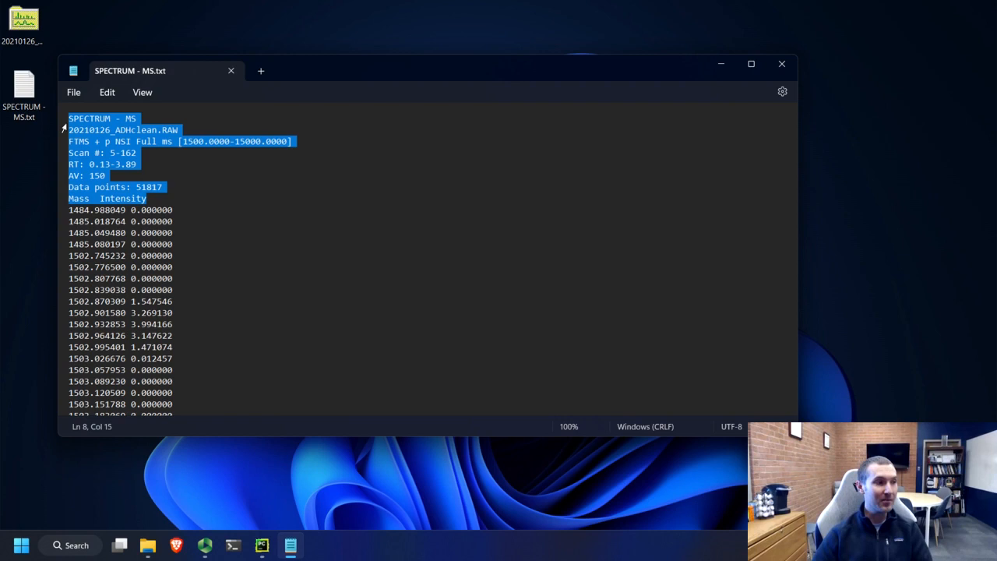
pyautogui.click(175, 209)
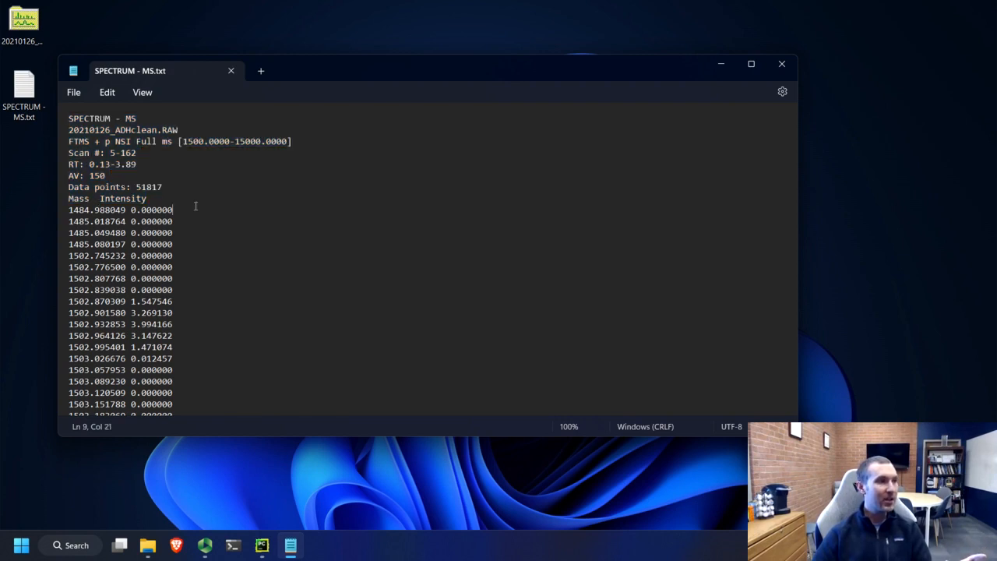
pyautogui.moveTo(55, 123)
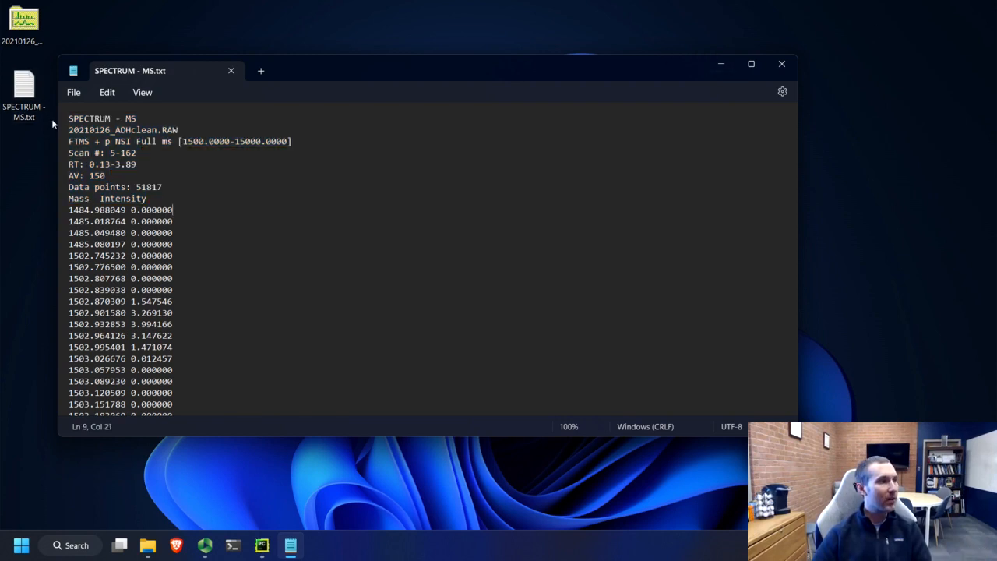
pyautogui.click(81, 131)
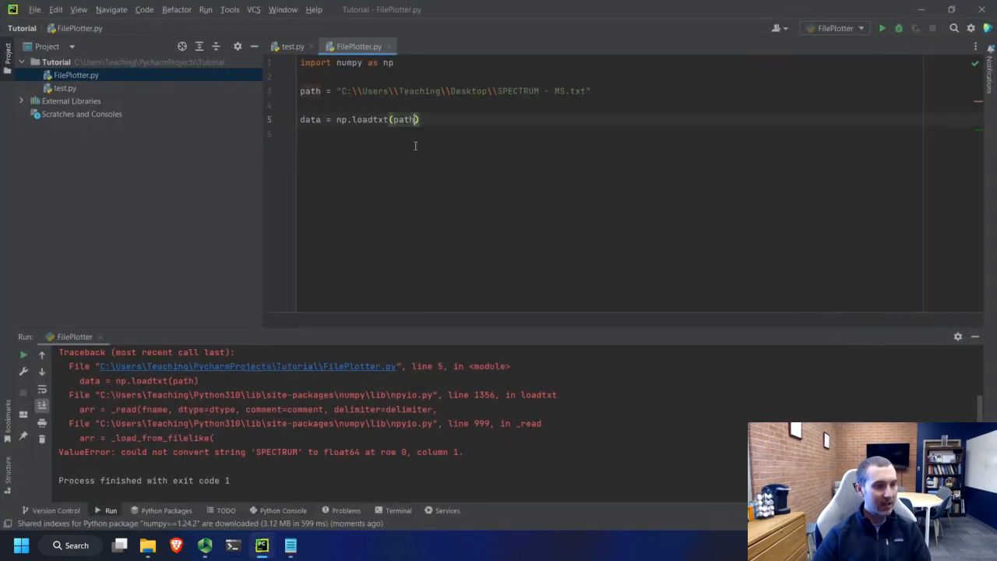
# - Add skiprows=8 to the loadtxt call and rerun, finishing with exit code 0
pyautogui.write(',')
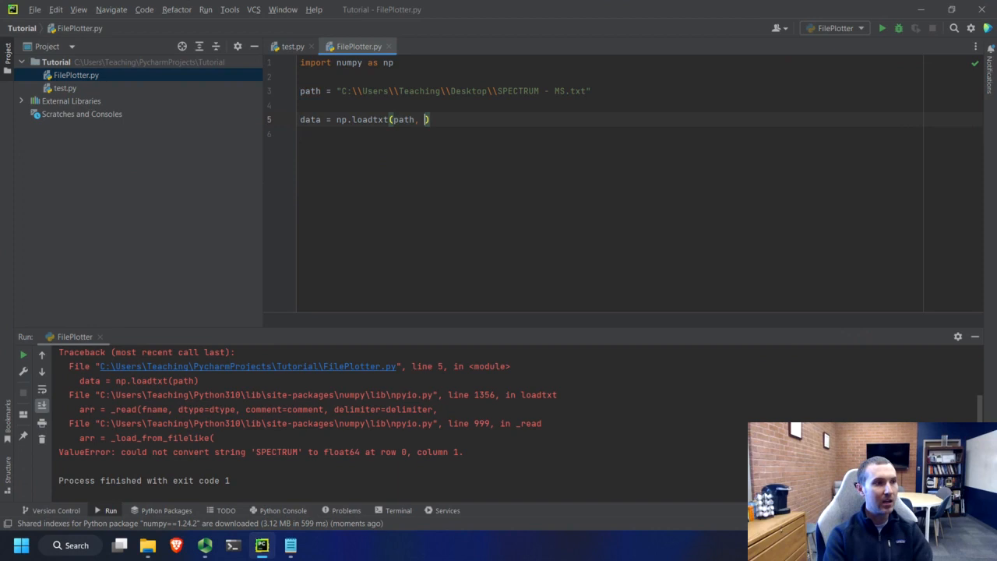
pyautogui.write('skiprows=')
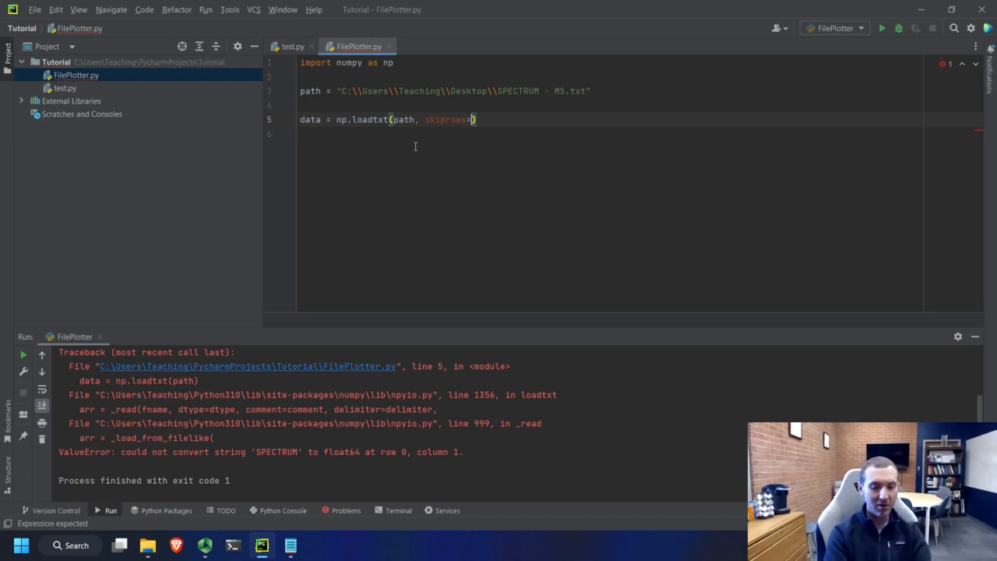
pyautogui.write('8')
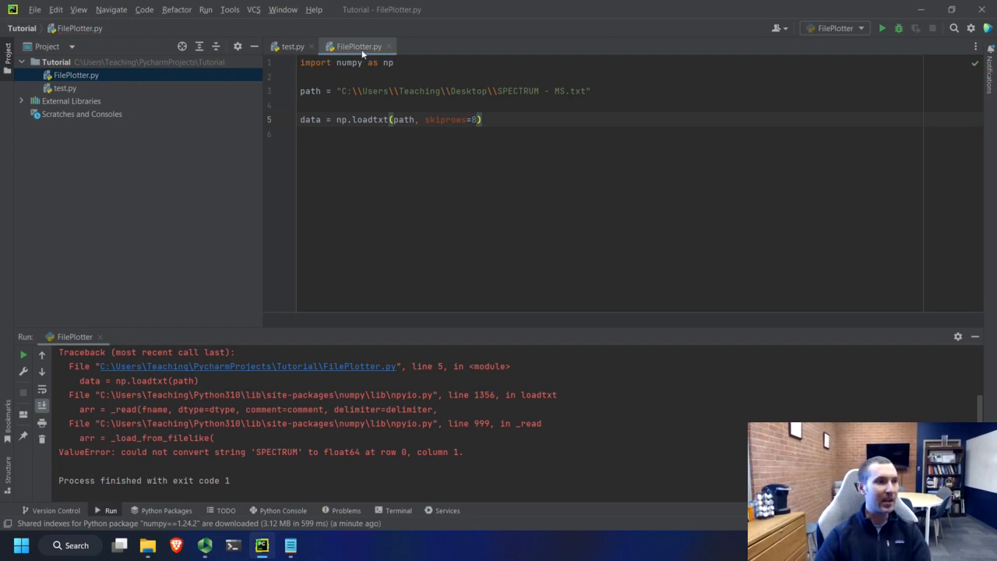
pyautogui.click(882, 28)
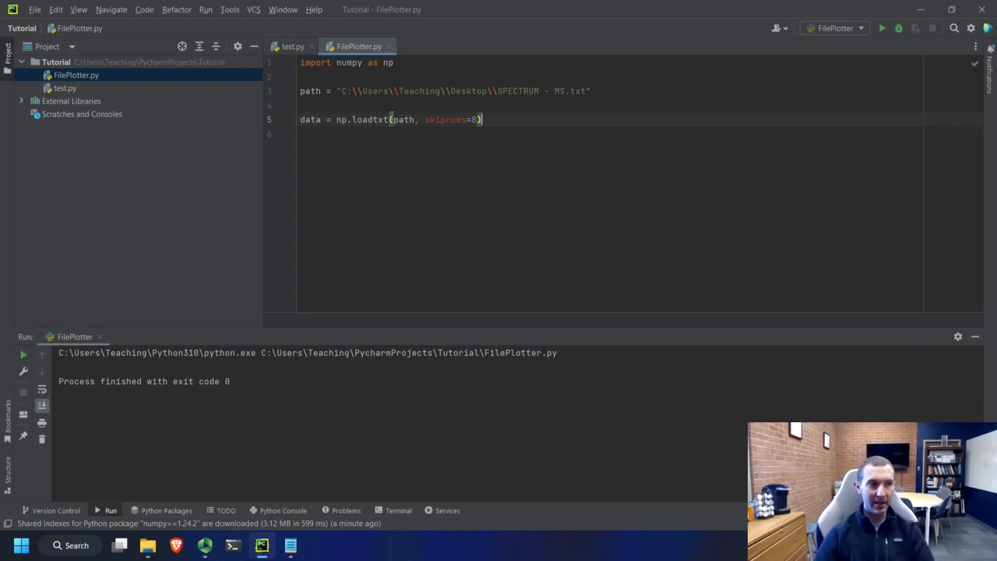
pyautogui.moveTo(390, 118)
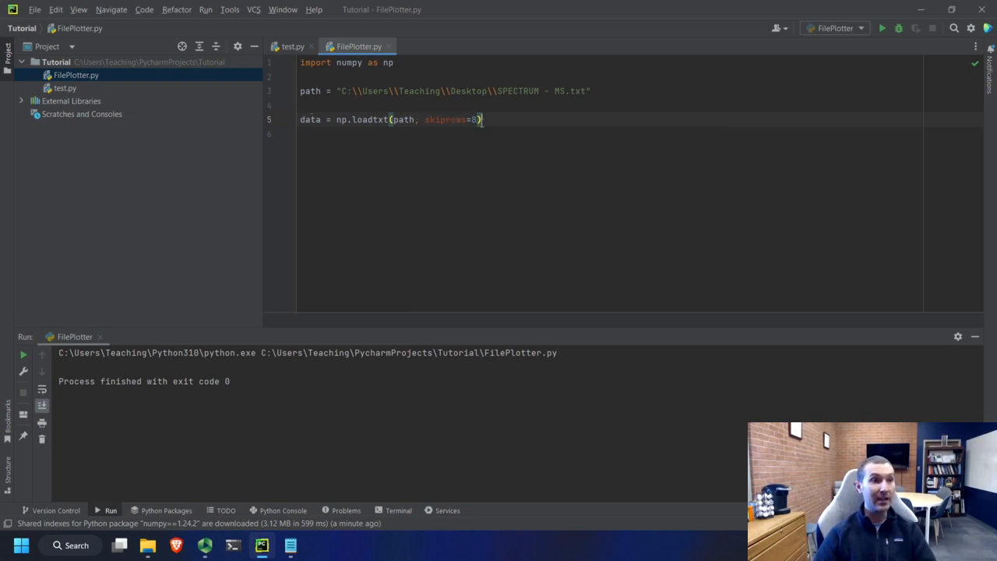
# - Add print(data) and run to show the loaded mass and intensity array
pyautogui.press('Enter')
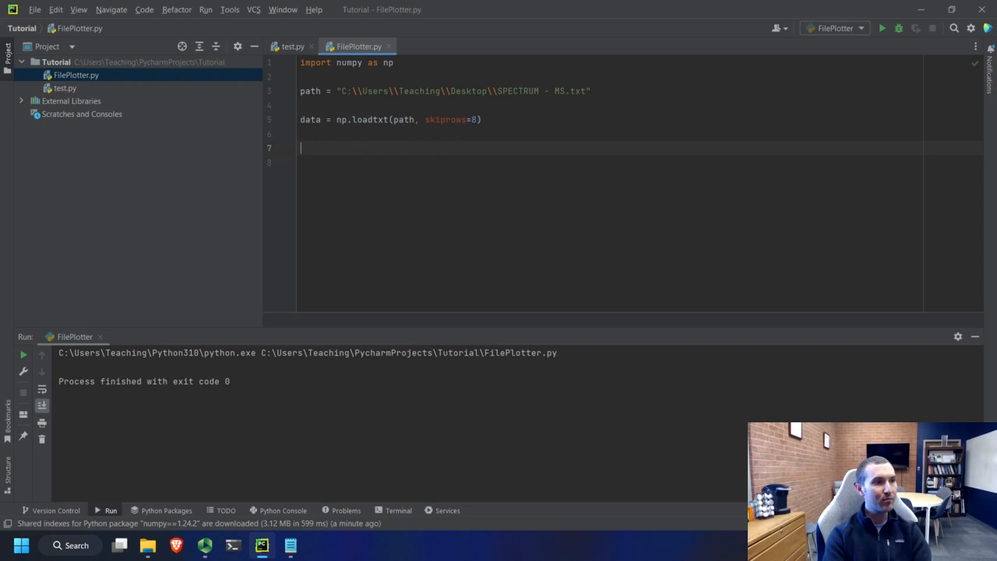
pyautogui.write('print(data')
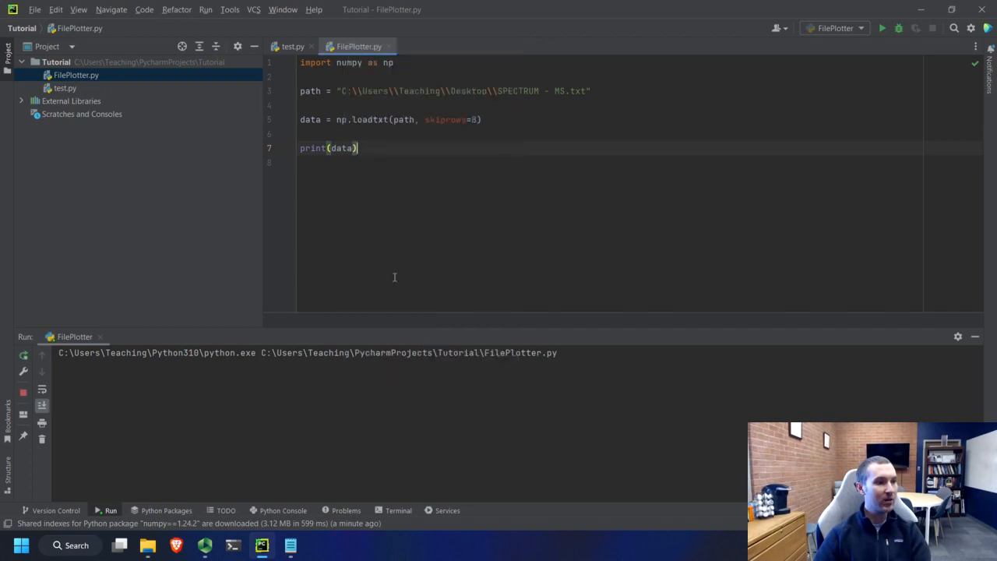
pyautogui.click(885, 28)
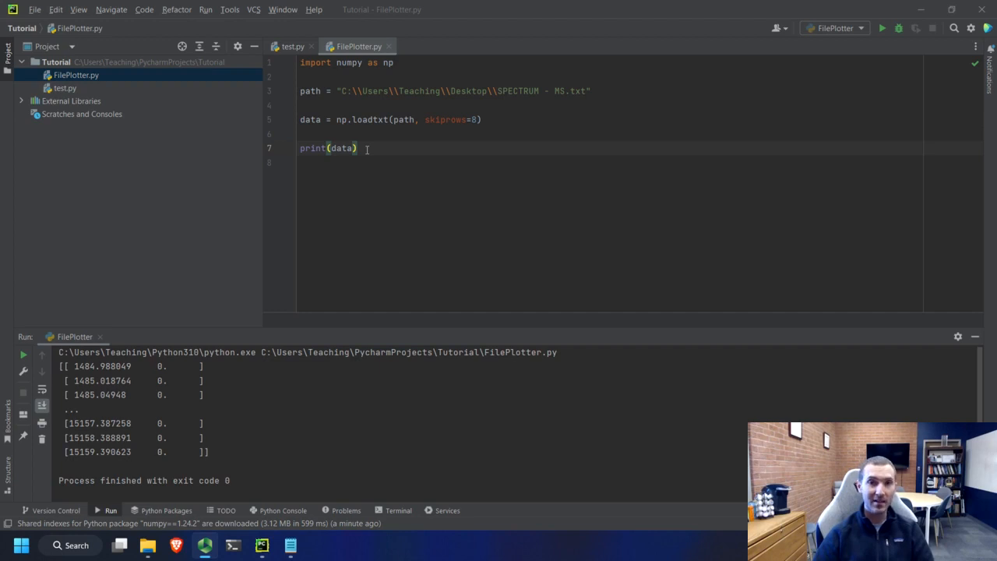
pyautogui.tripleClick(327, 148)
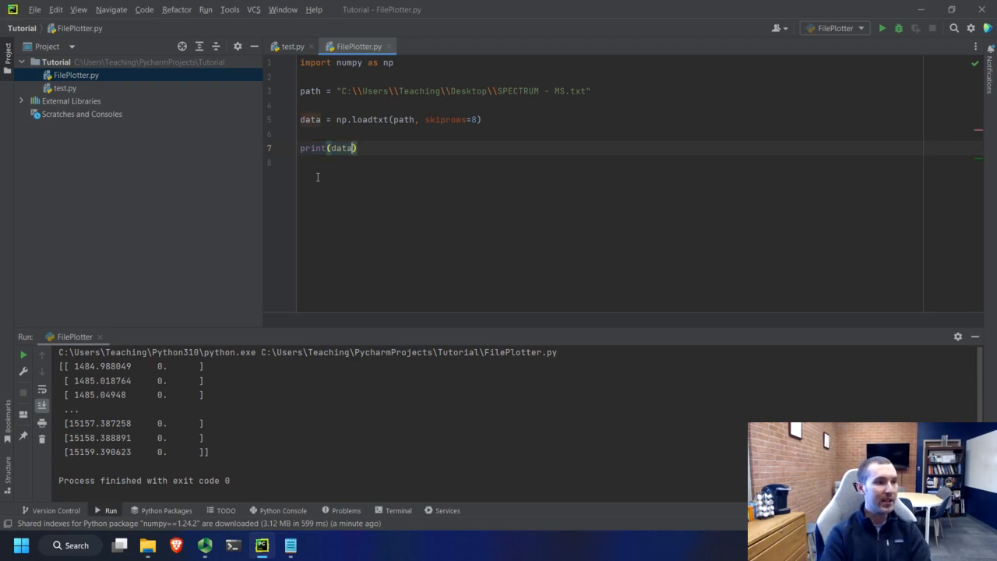
# - Print data[0] and run to show the first row
pyautogui.write('[]')
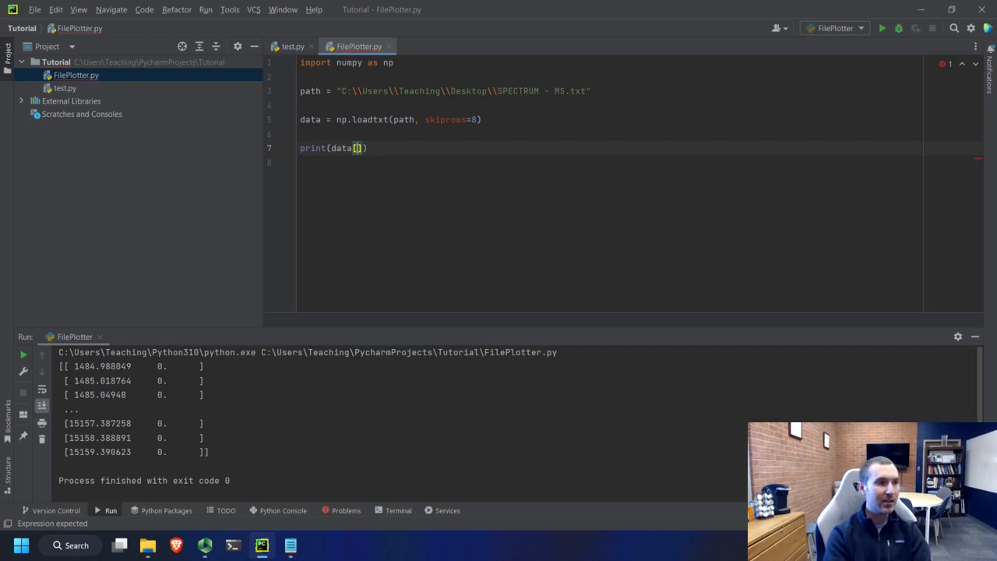
pyautogui.write('0')
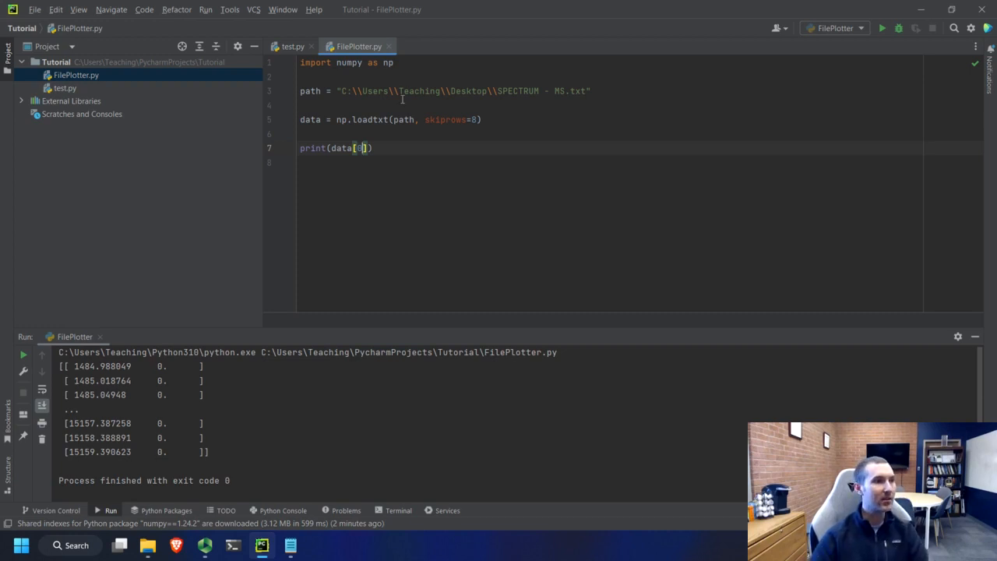
pyautogui.rightClick(355, 45)
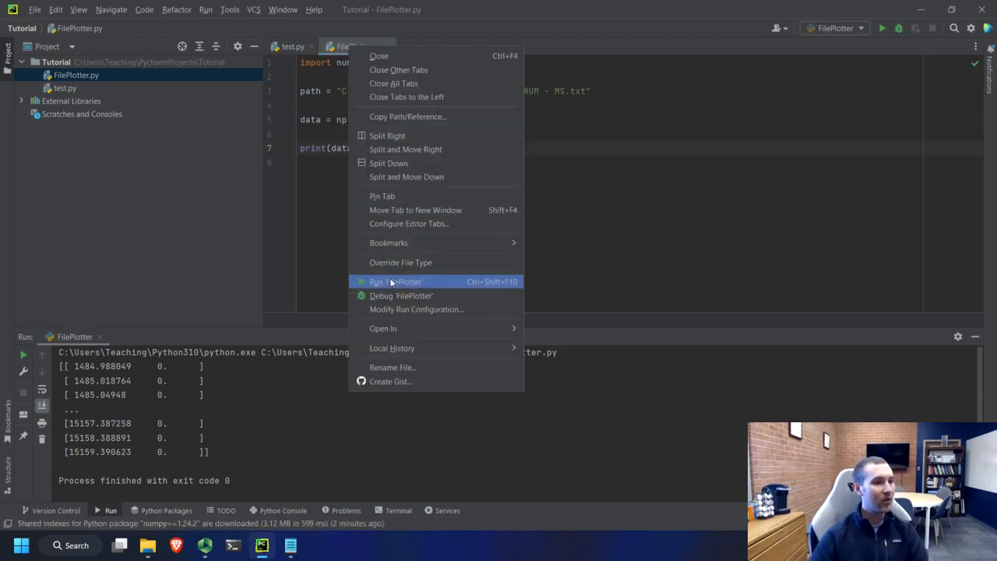
pyautogui.click(393, 280)
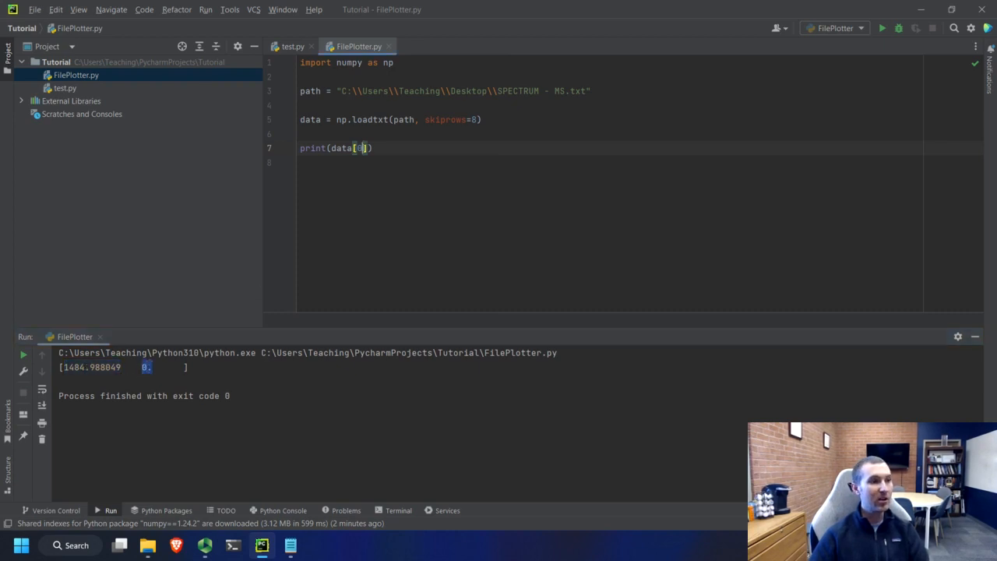
# - Change the index to 1000, then to -1, rerunning to print the last row
pyautogui.press('Backspace')
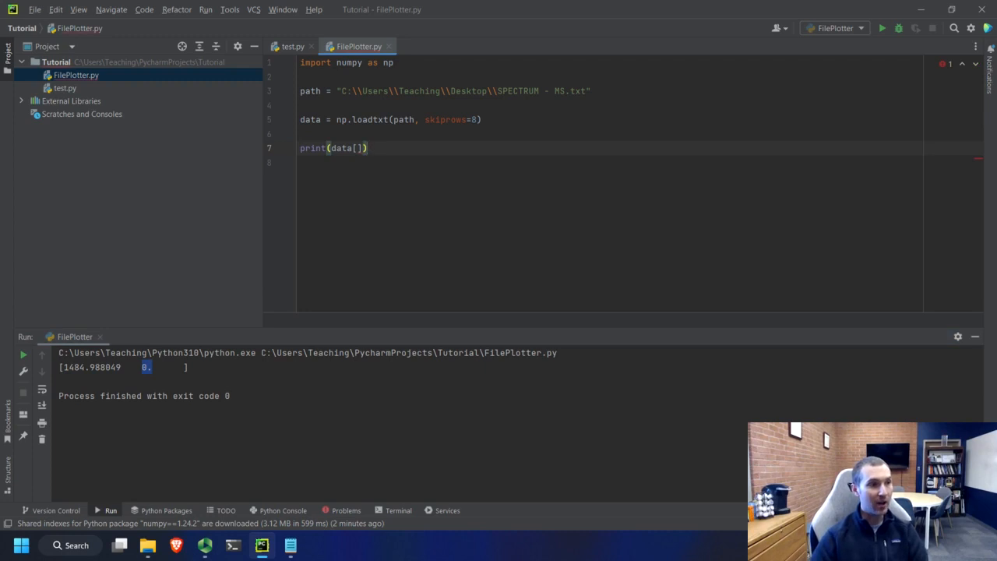
pyautogui.write('10')
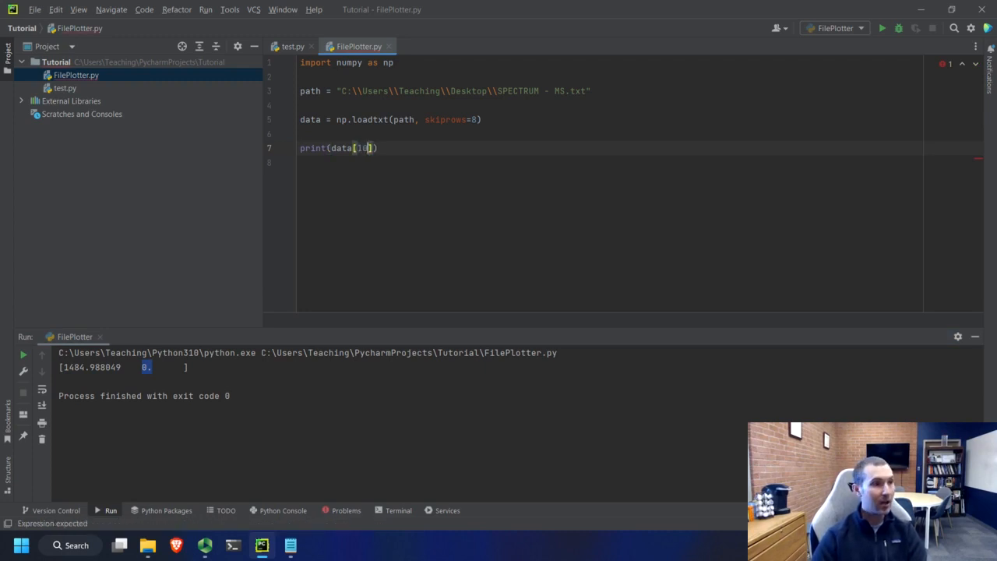
pyautogui.press('ctrl+r')
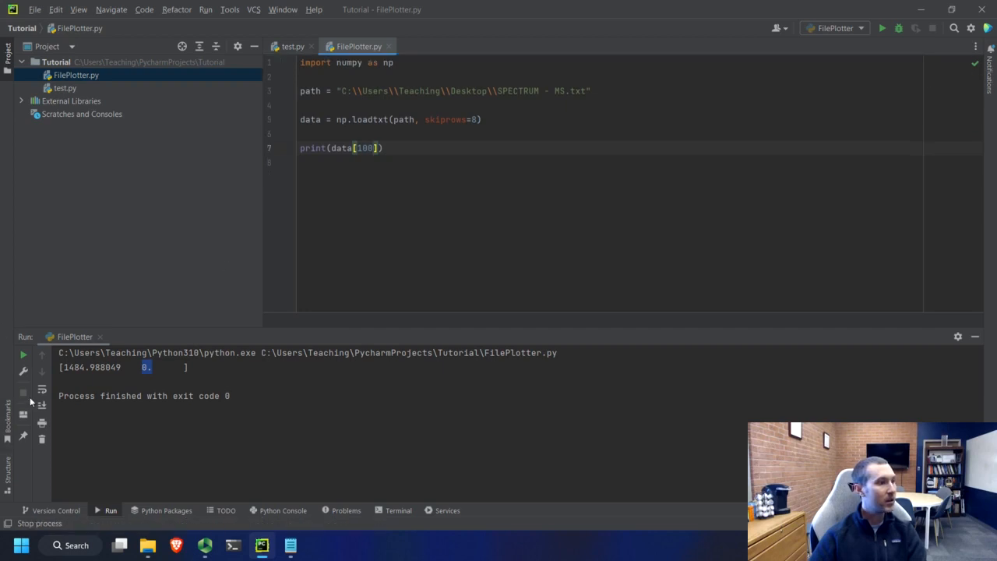
pyautogui.click(15, 355)
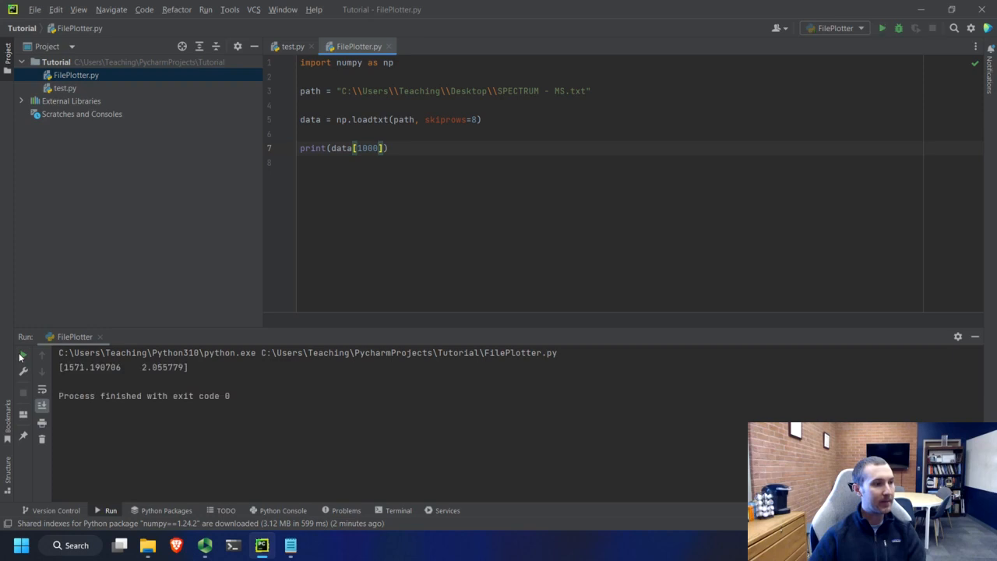
pyautogui.doubleClick(368, 148)
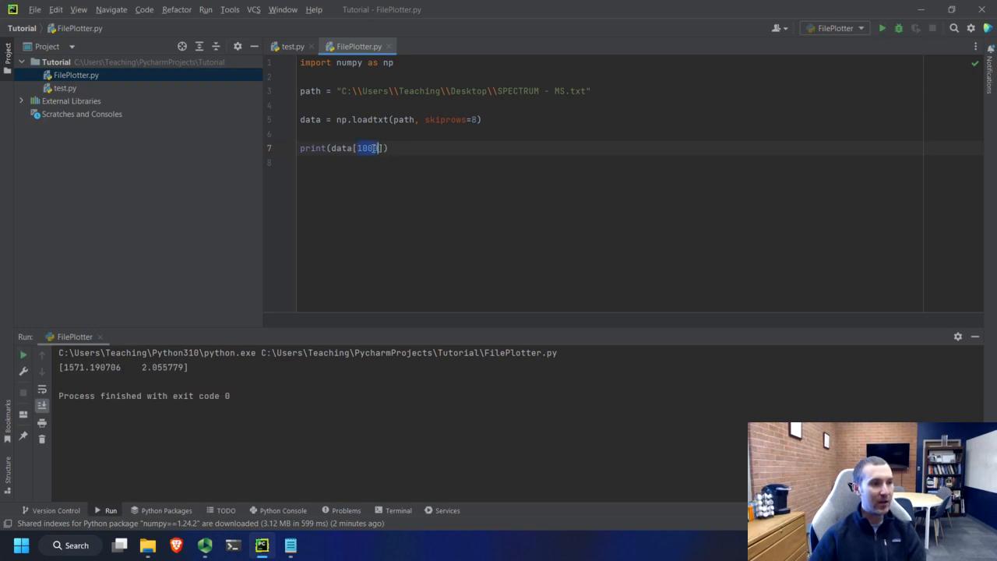
pyautogui.write('-1')
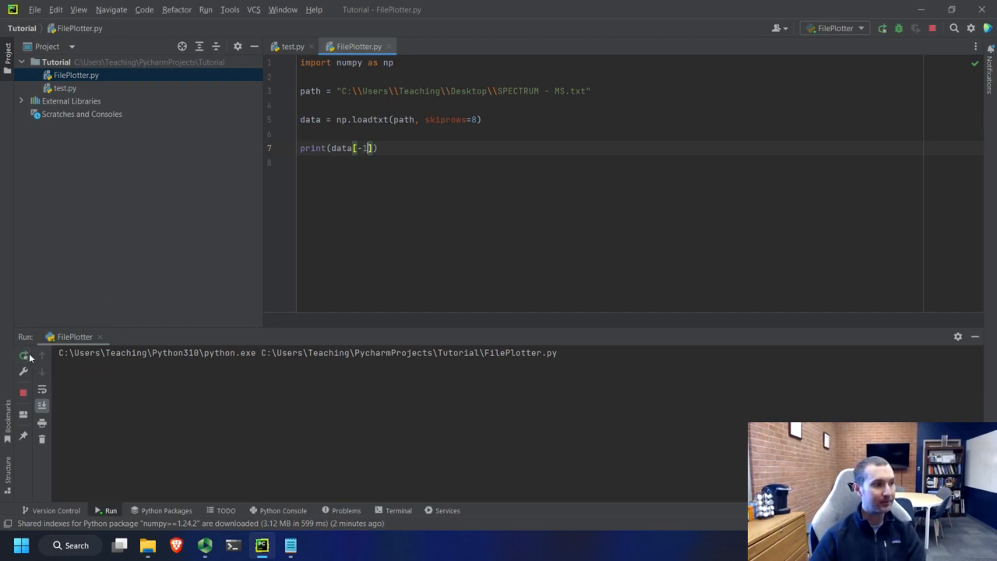
pyautogui.click(882, 27)
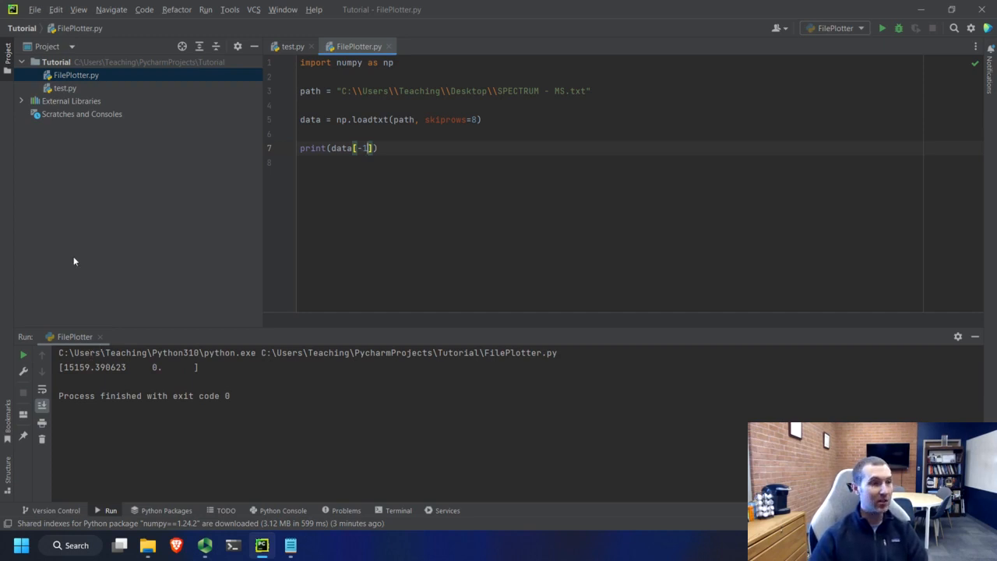
pyautogui.moveTo(369, 182)
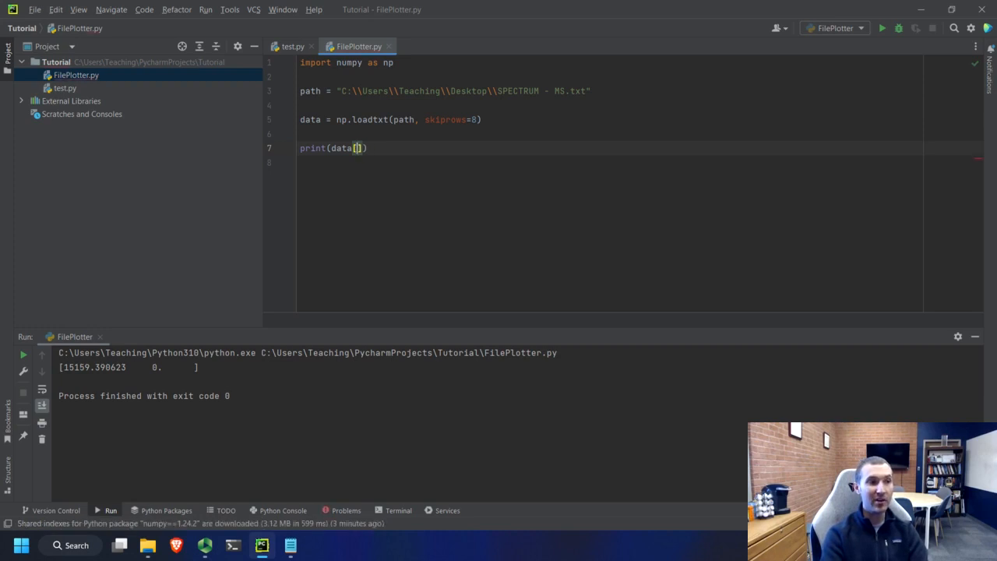
# - Slice data[:] then data[:, 0] for the mass column, then clear the column index to switch to 1
pyautogui.write(':')
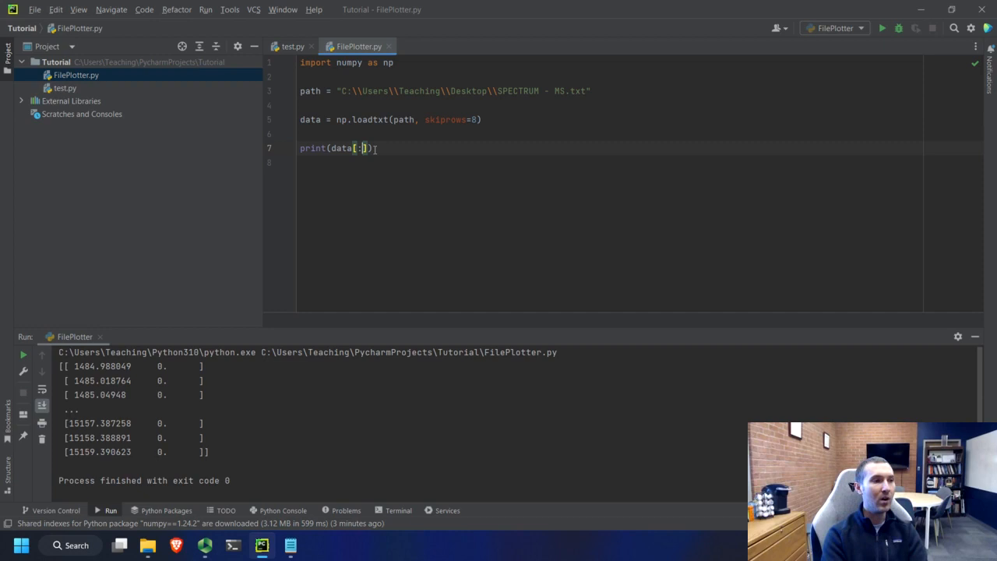
pyautogui.write(',')
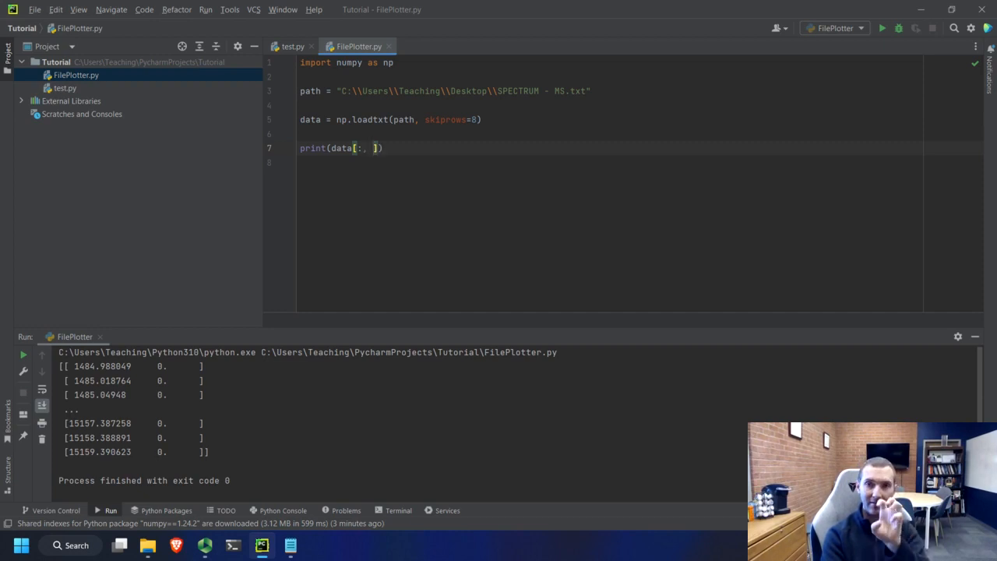
pyautogui.write('0')
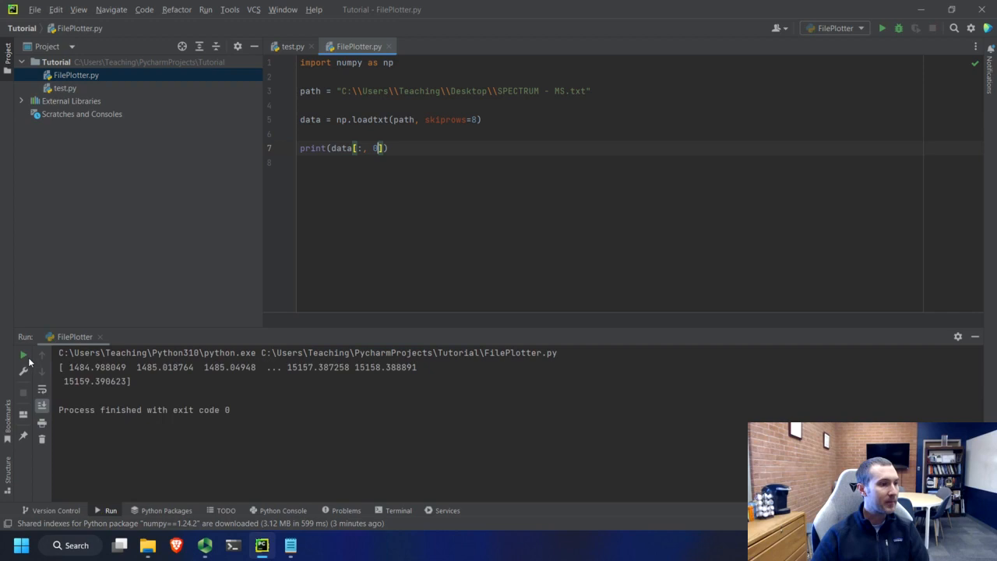
pyautogui.moveTo(217, 374)
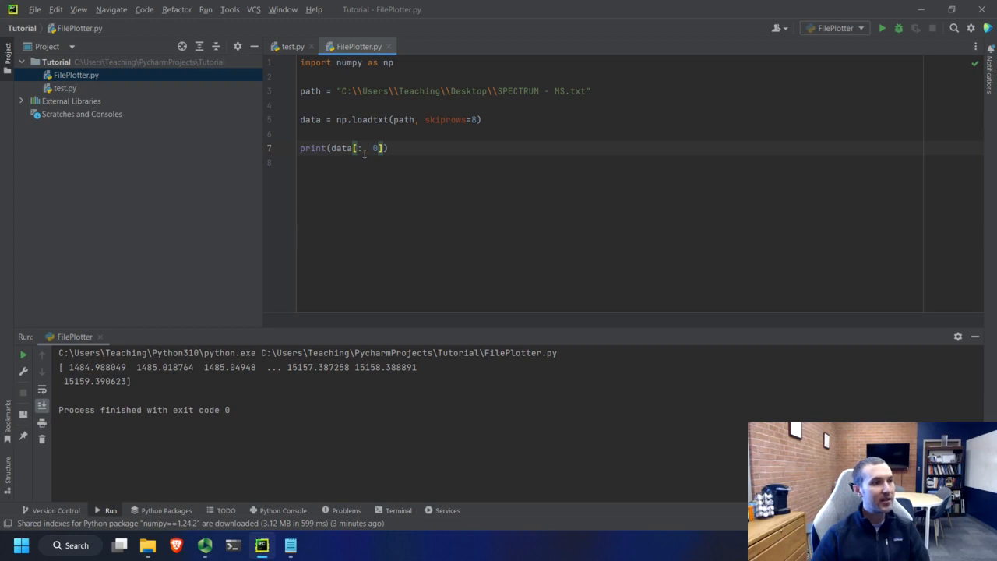
pyautogui.press('Backspace')
pyautogui.write('1')
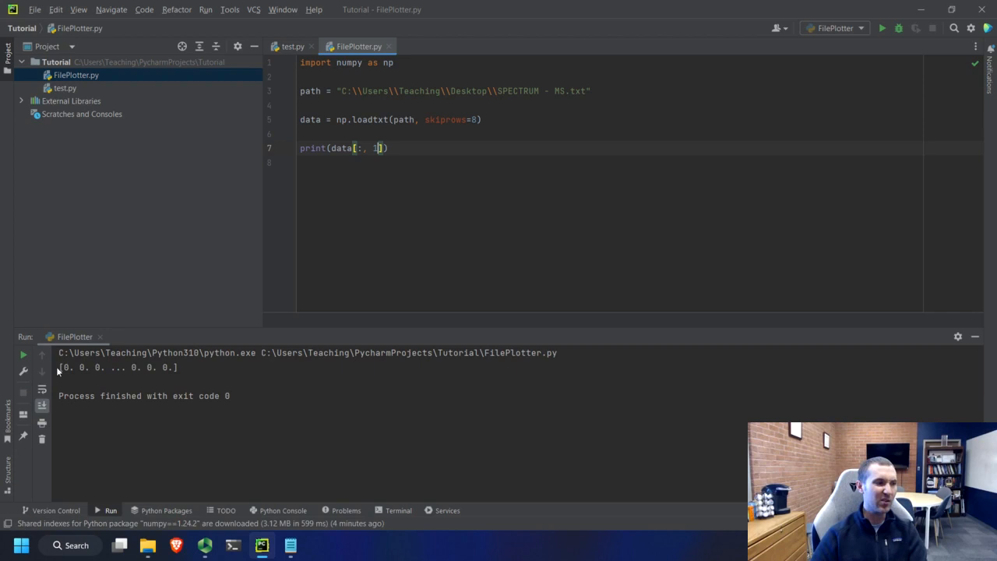
pyautogui.moveTo(143, 215)
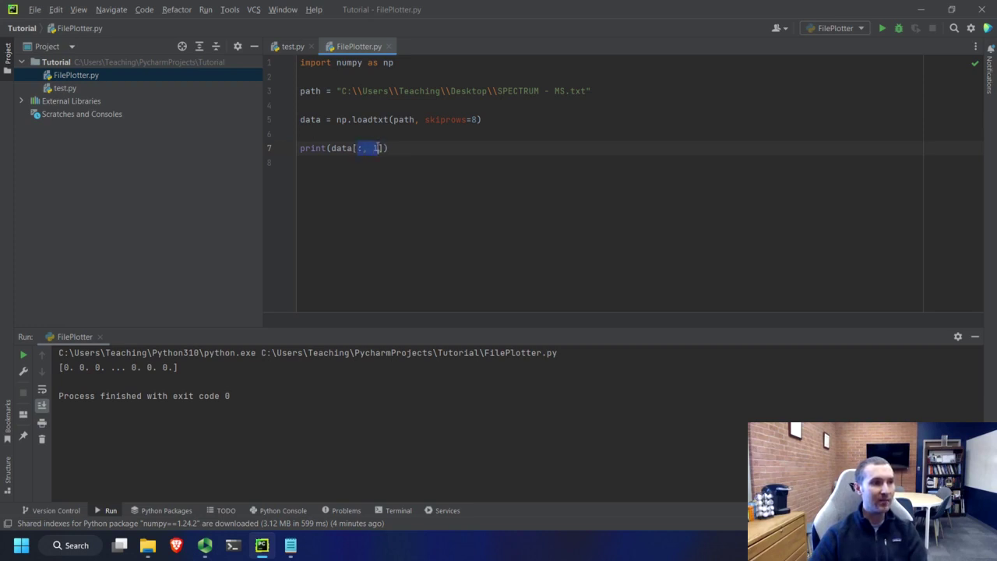
# - Print rows 10 to 100 of data, then try the second column of that range (data[10:100, 1])
pyautogui.press('Delete')
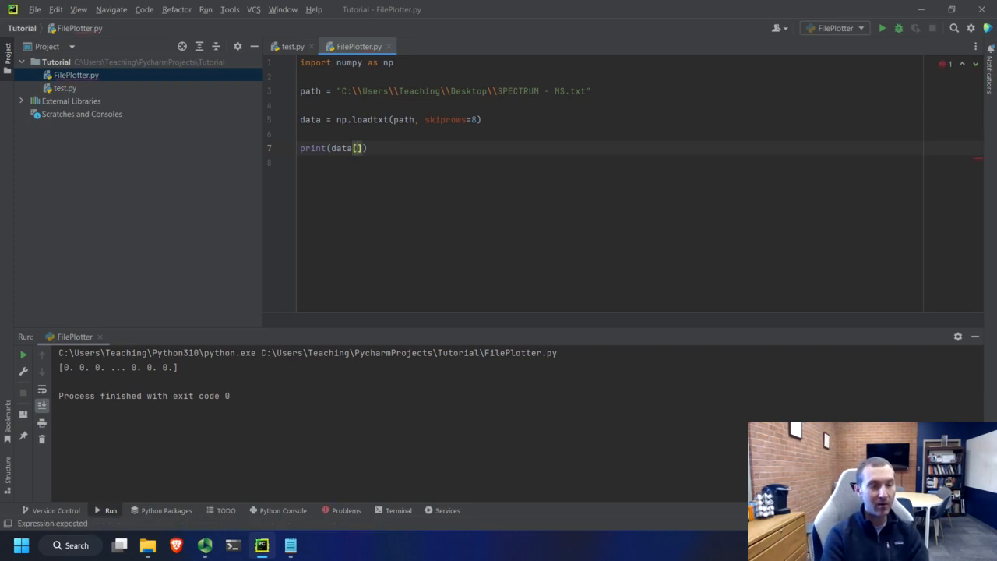
pyautogui.write('10')
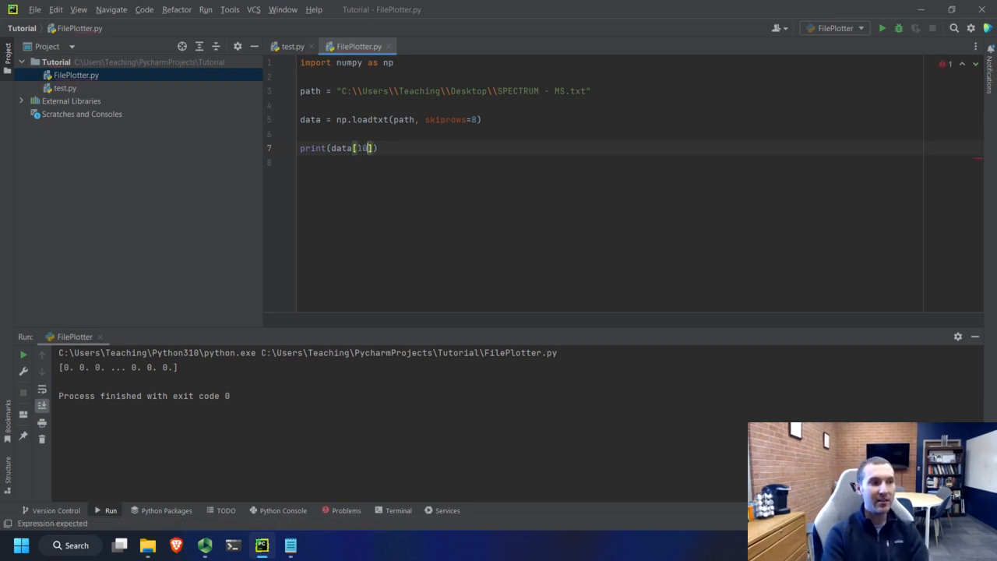
pyautogui.write(':')
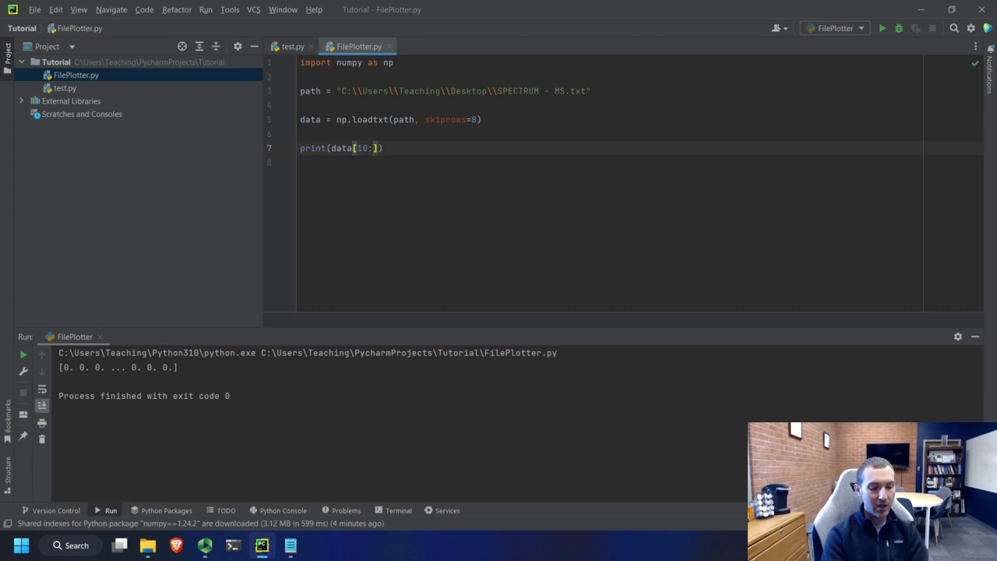
pyautogui.write('00')
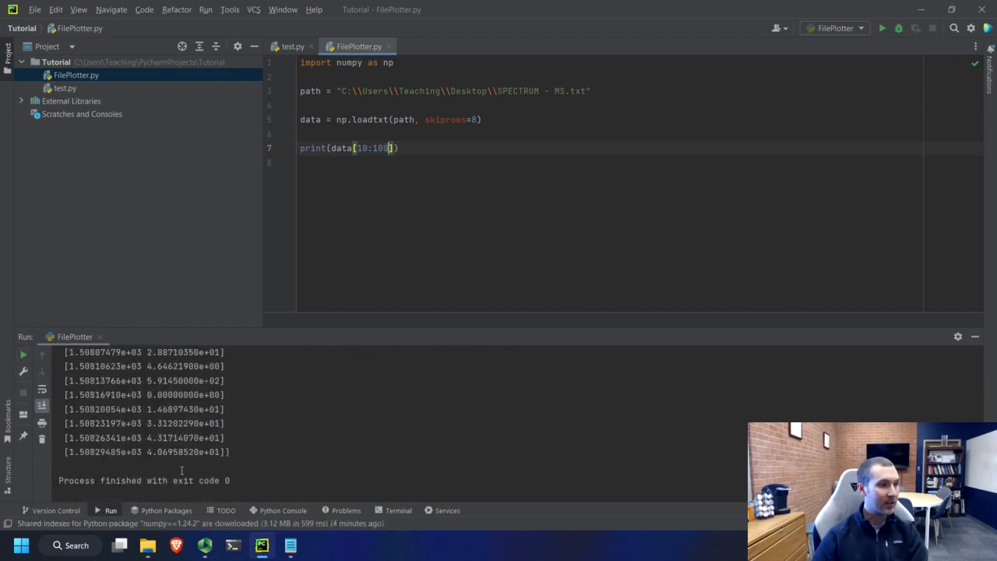
pyautogui.click(885, 28)
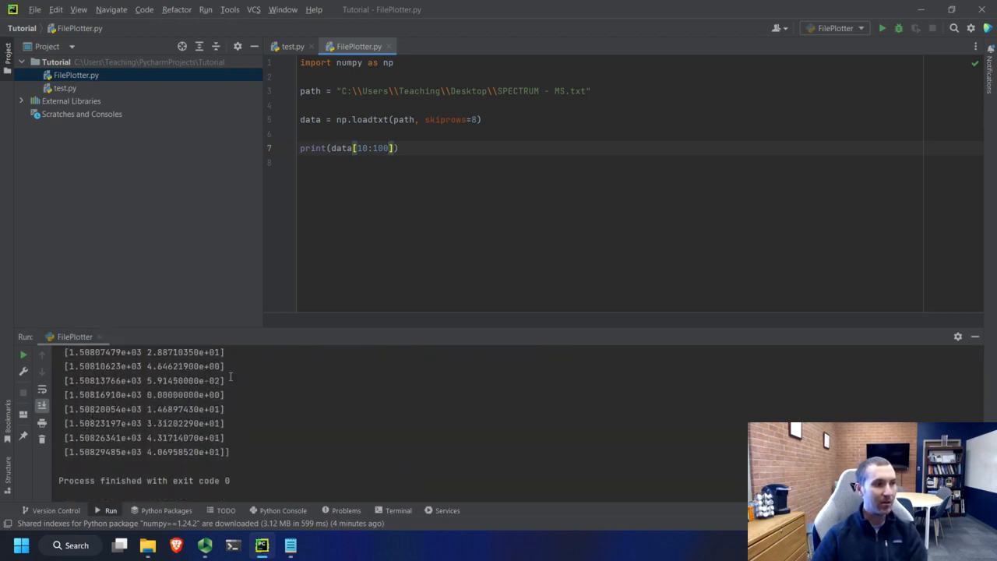
pyautogui.write(', 1')
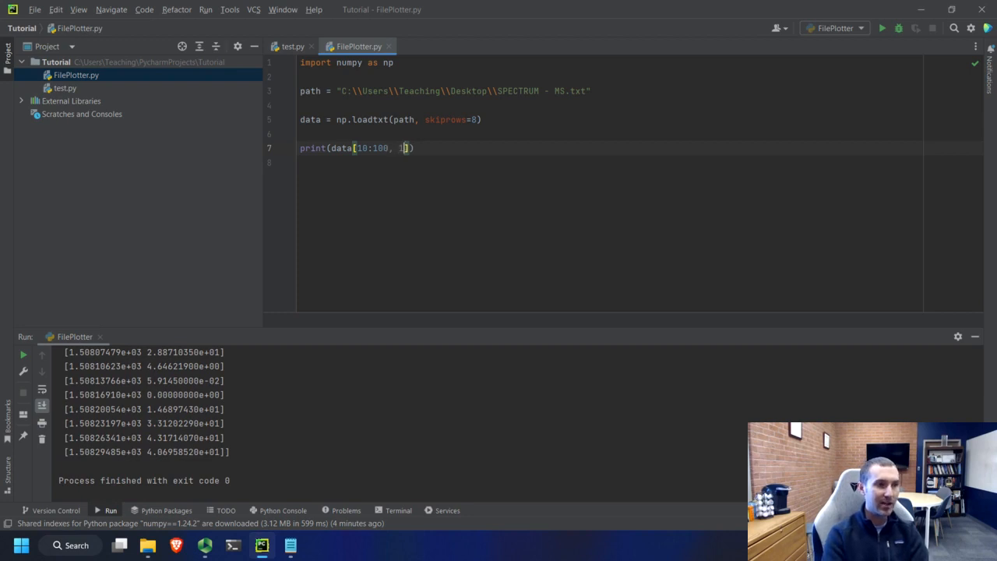
pyautogui.moveTo(24, 355)
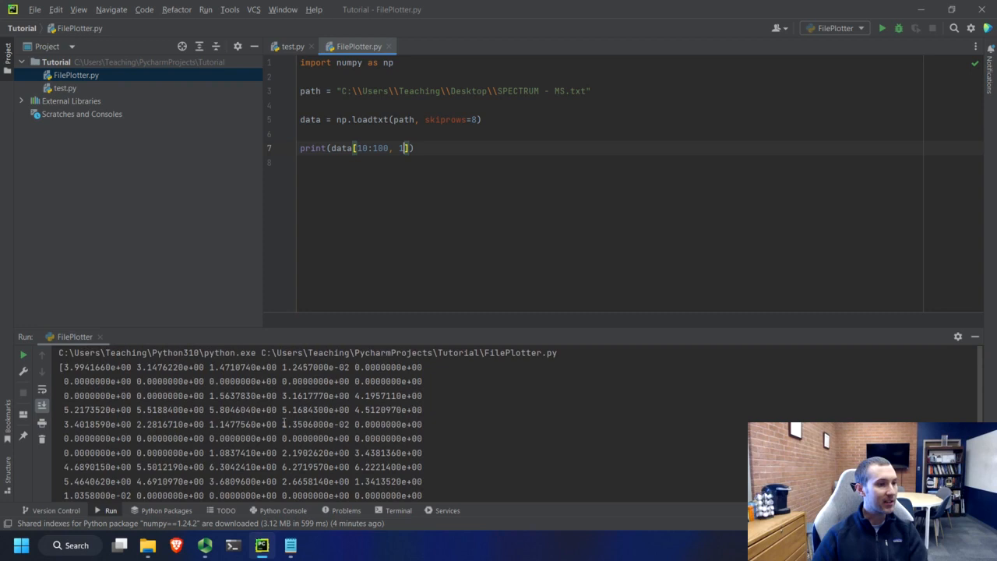
pyautogui.moveTo(424, 184)
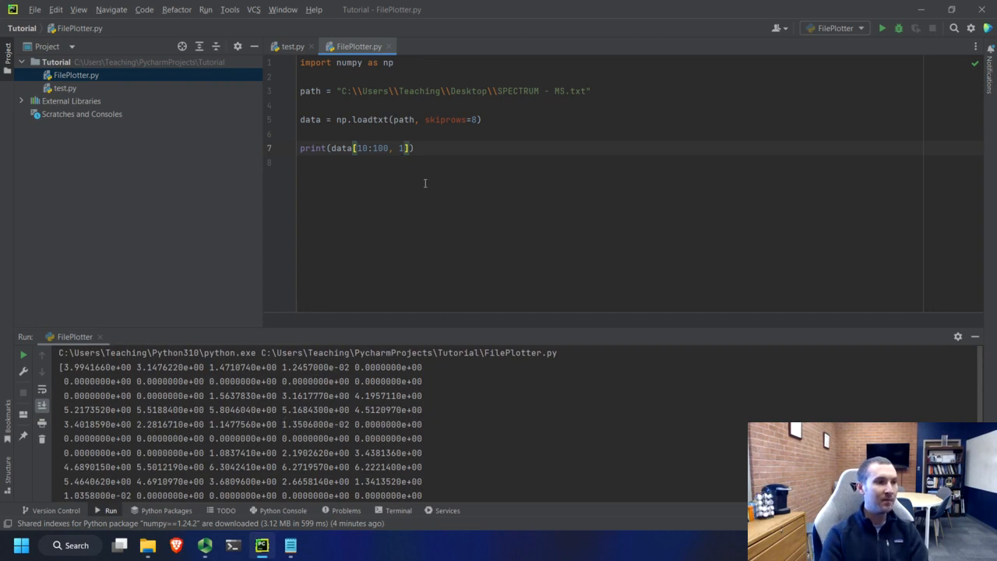
# - Change the slice to data[10:100:10] so only every tenth row prints
pyautogui.press('Backspace')
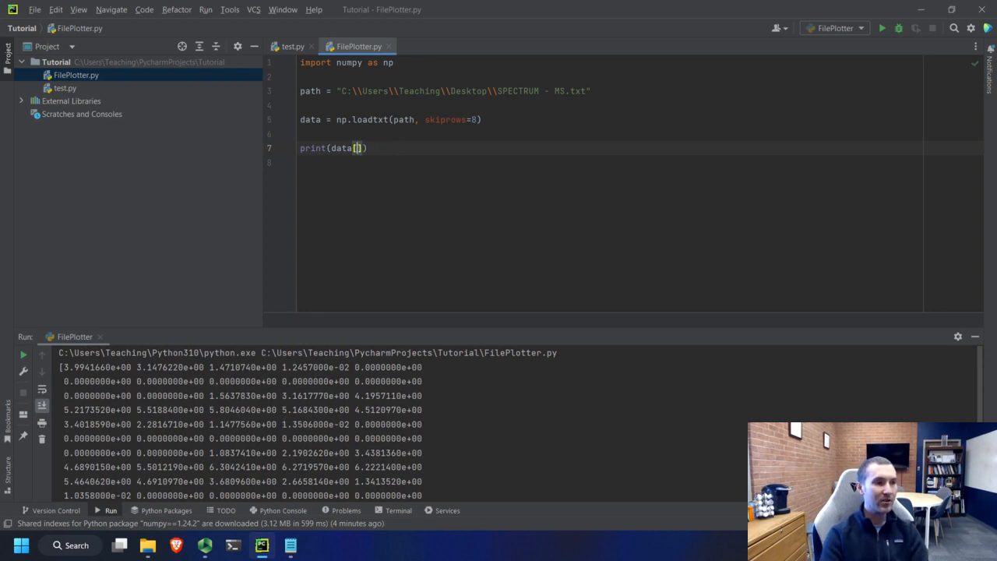
pyautogui.write('10:100:1')
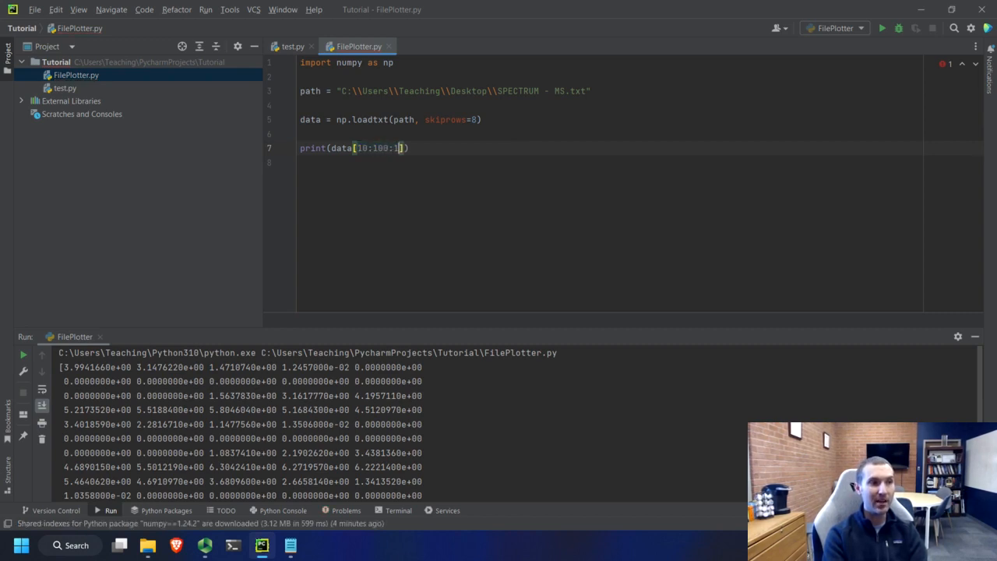
pyautogui.write('0')
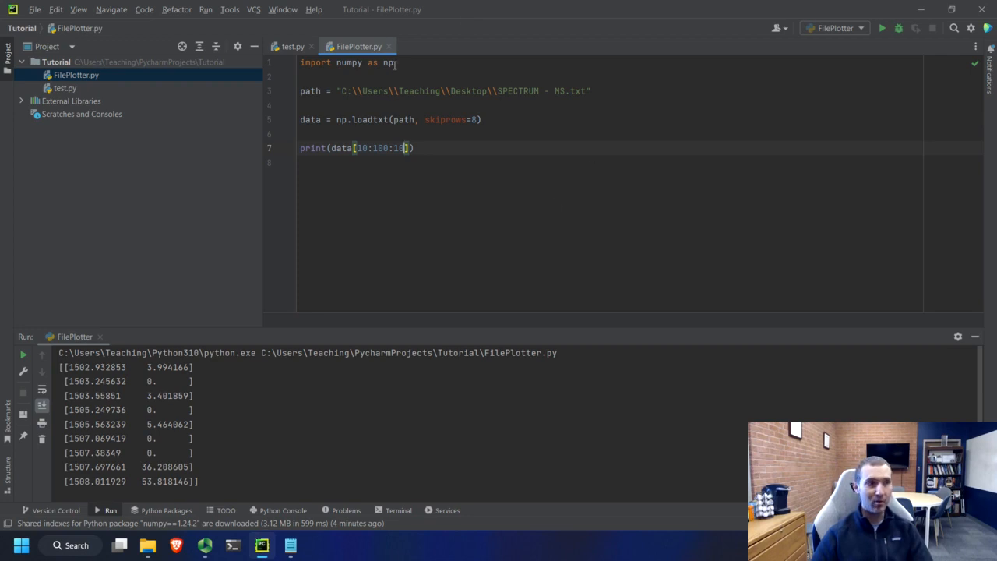
pyautogui.moveTo(421, 131)
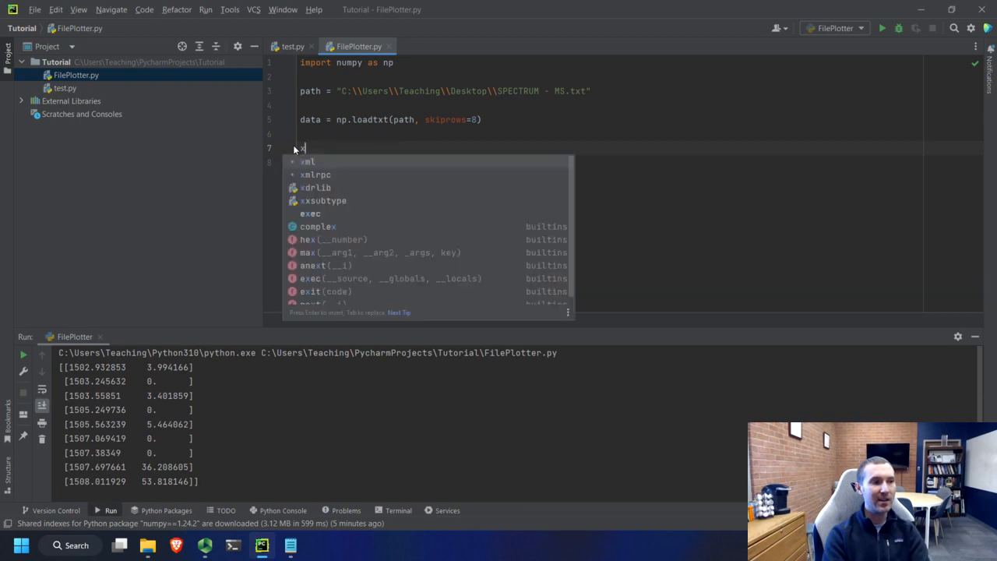
# - Assign x = data[:,0] and y = data[:,1], then add print calls for x and y
pyautogui.write('x = data[]')
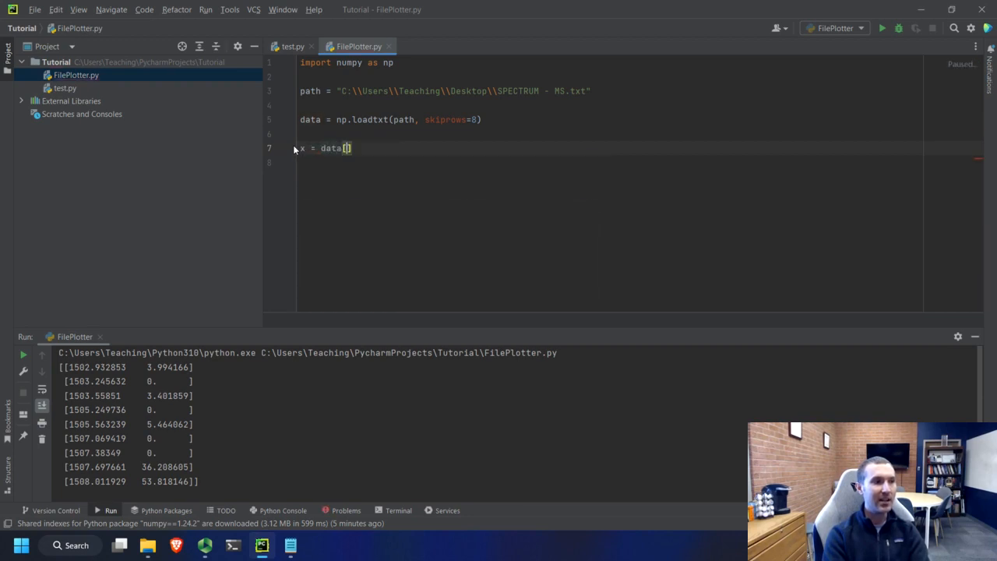
pyautogui.write(':,0')
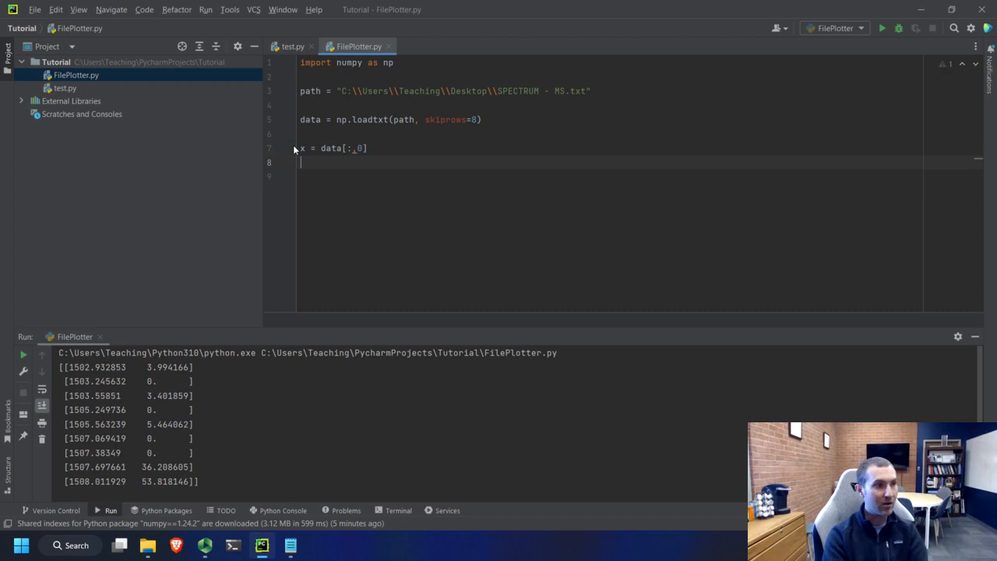
pyautogui.write('y = data')
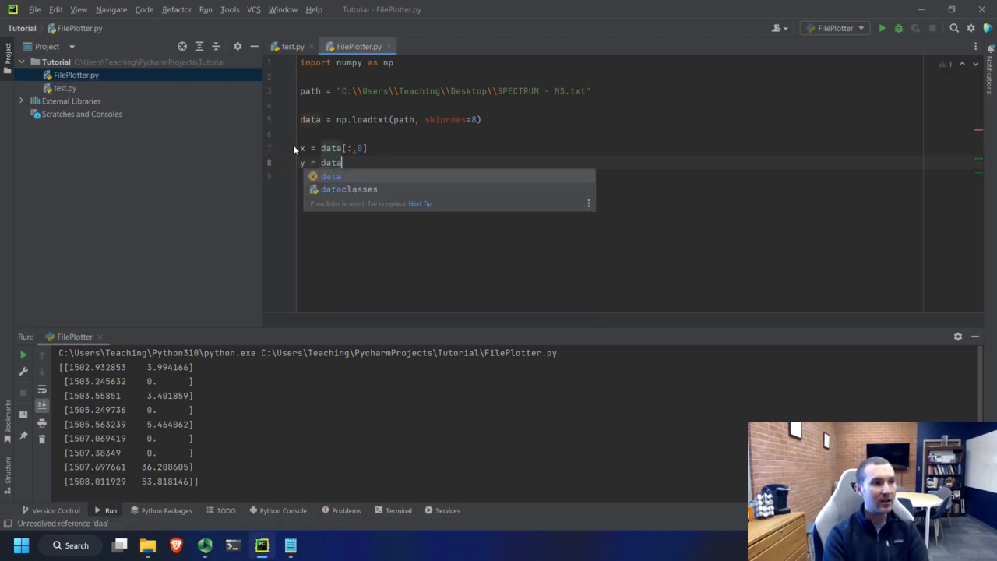
pyautogui.write('[:,1]')
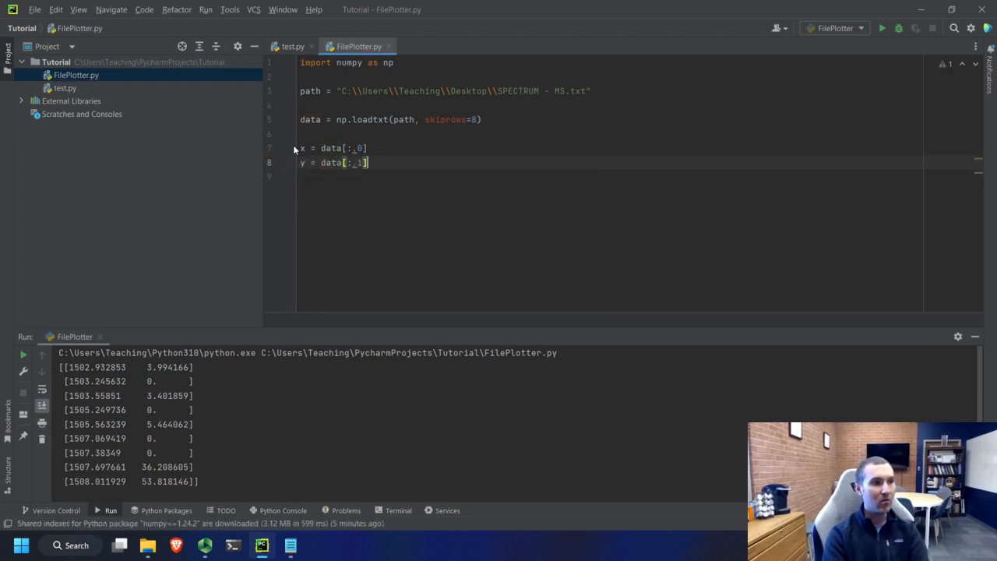
pyautogui.write('print(x')
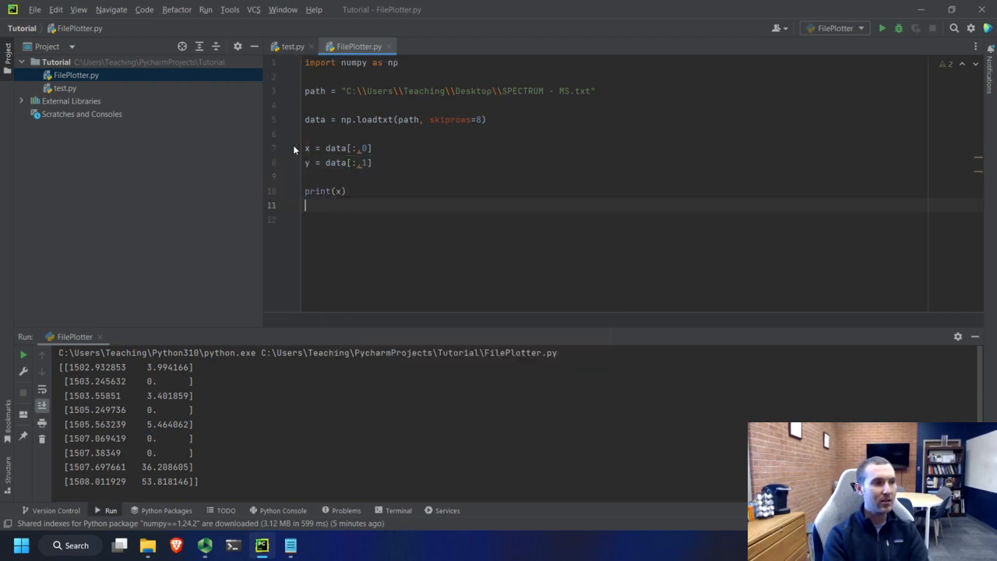
pyautogui.write('print(y)')
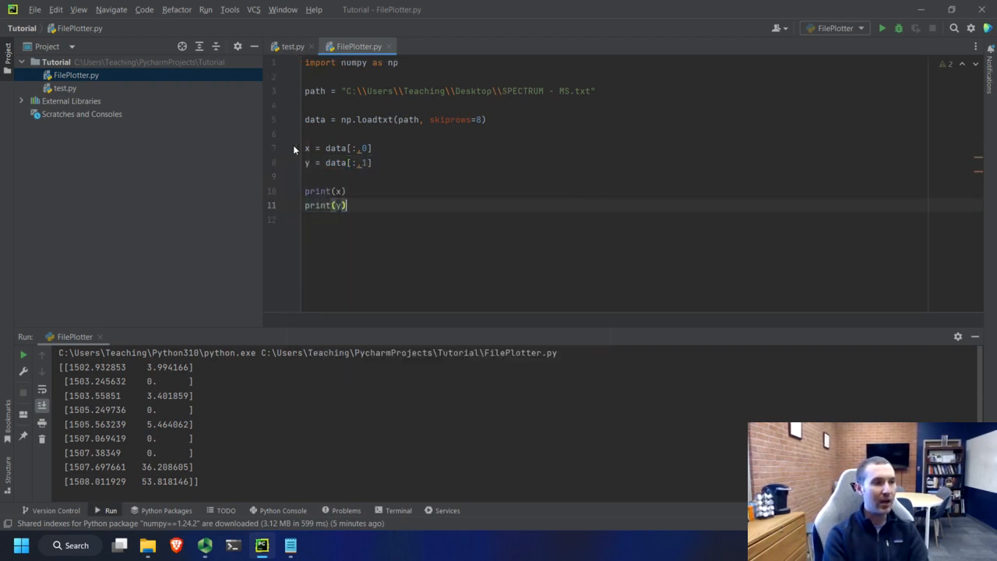